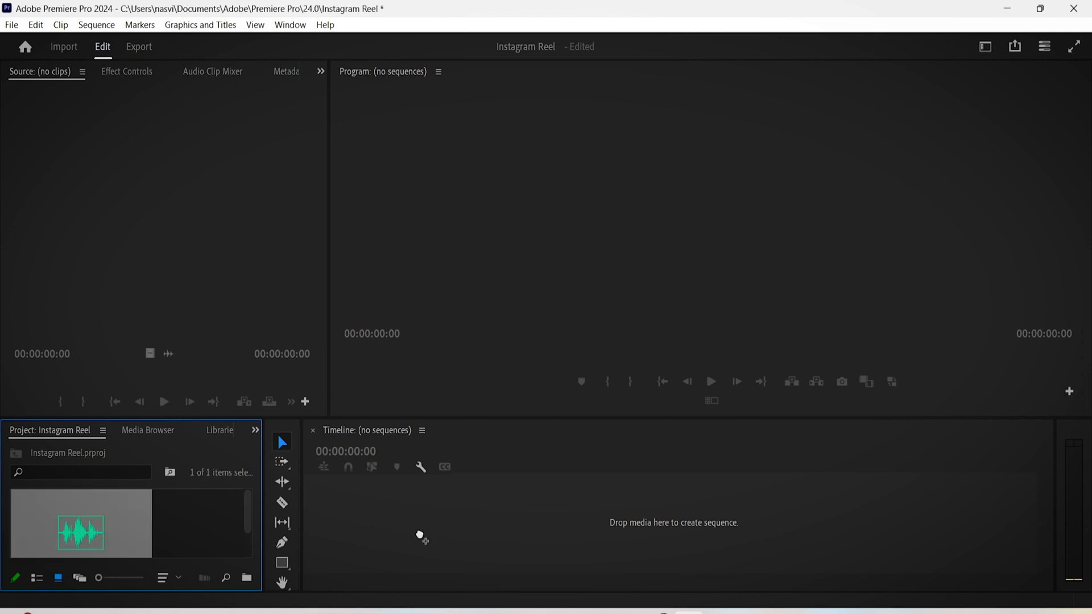
- Create a sequence from the voiceover audio and set a vertical frame size in Sequence Settings
{"action": "left_click", "coordinate": [985, 47]}
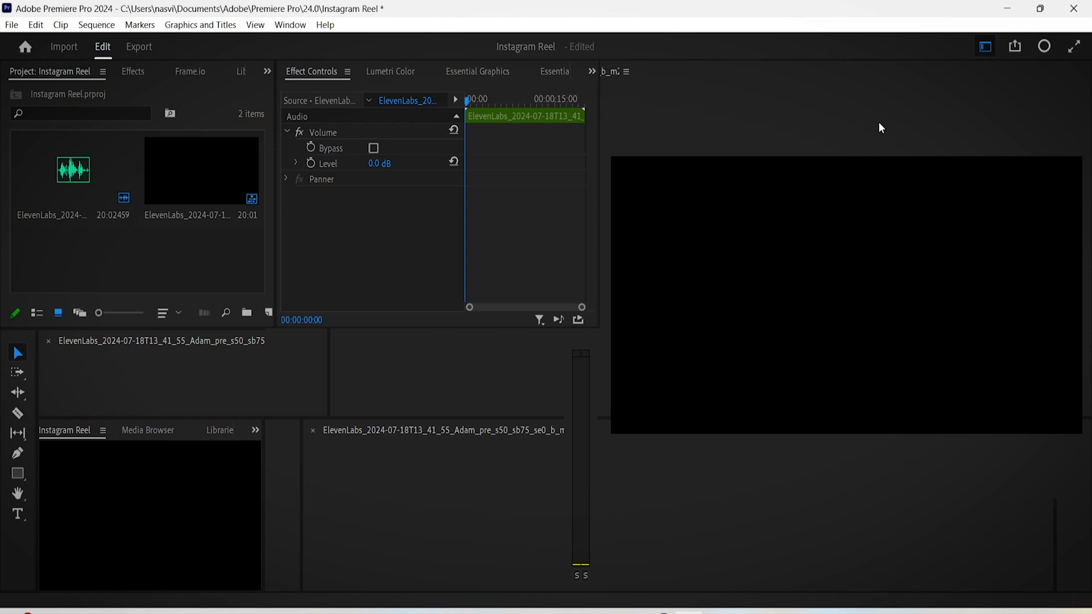
{"action": "left_click", "coordinate": [95, 24]}
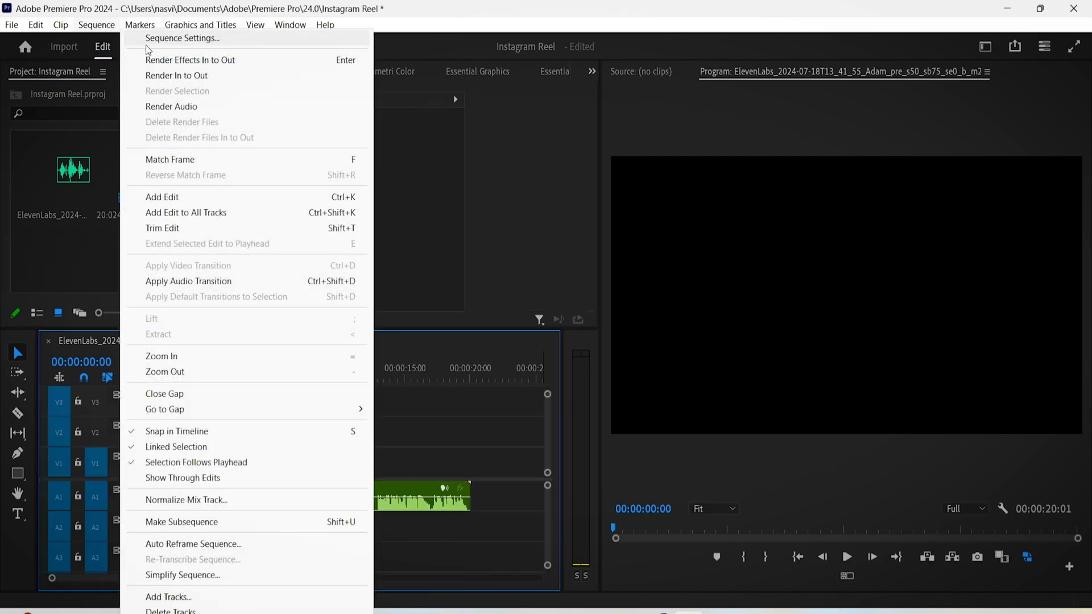
{"action": "left_click", "coordinate": [182, 38]}
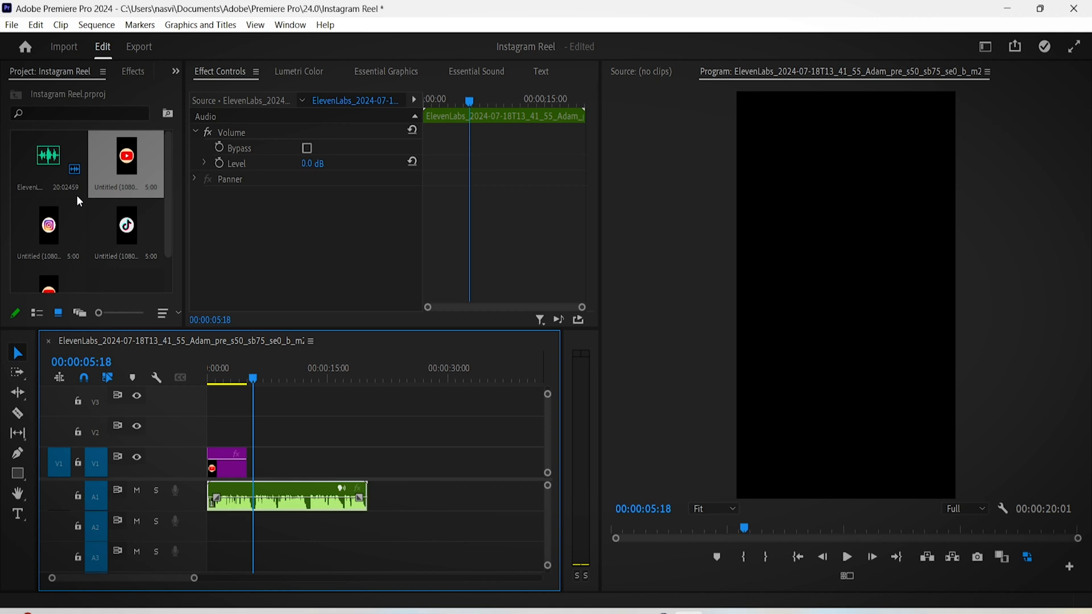
- Scale the YouTube logo clip to 50 and adjust its position in Effect Controls
{"action": "type", "text": "50"}
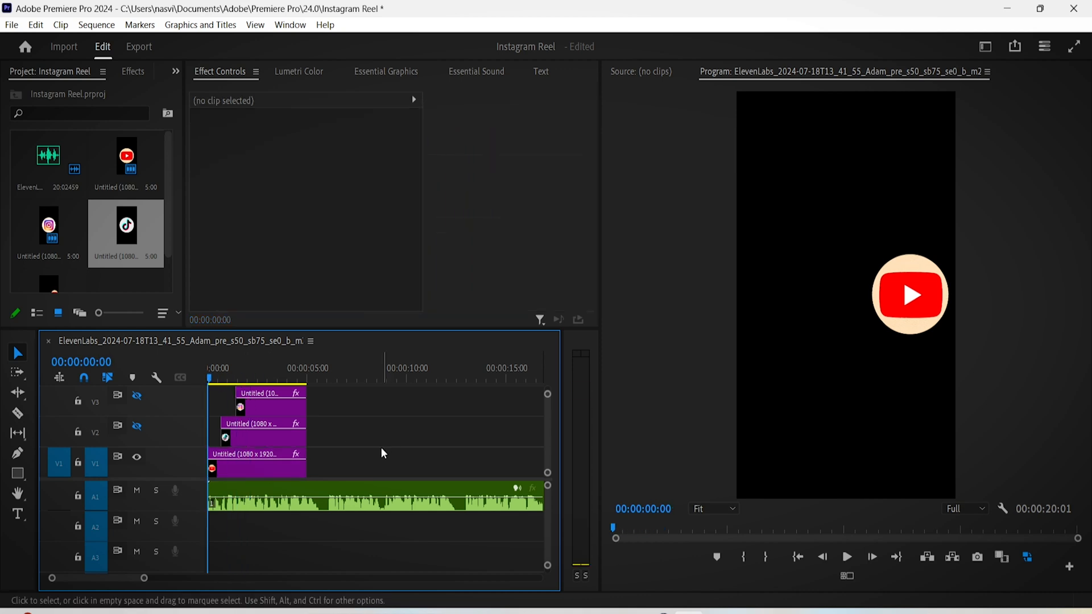
{"action": "left_click", "coordinate": [258, 460]}
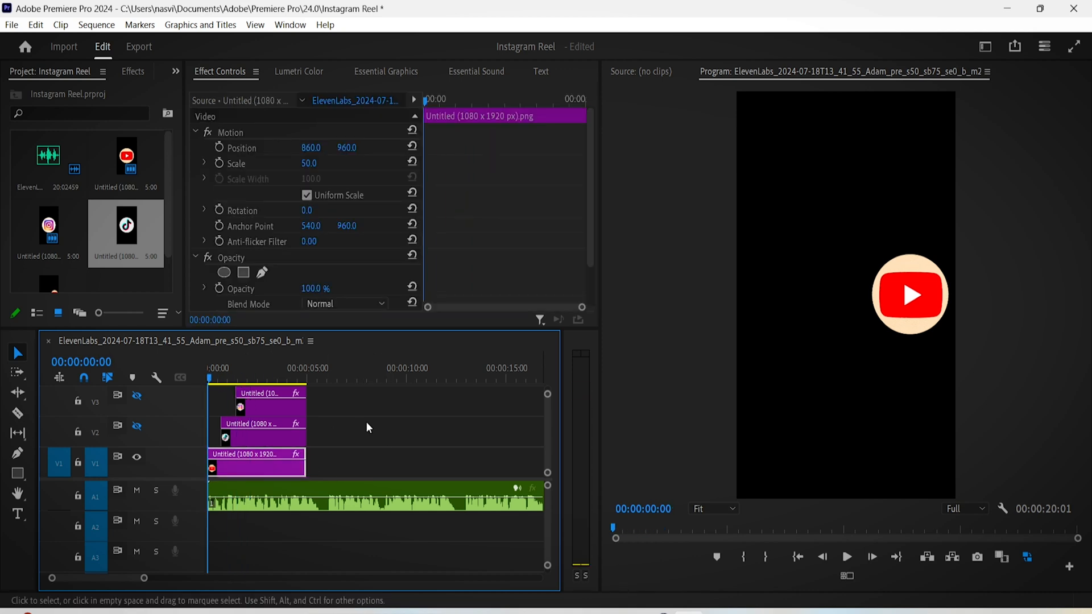
{"action": "type", "text": "1196.0"}
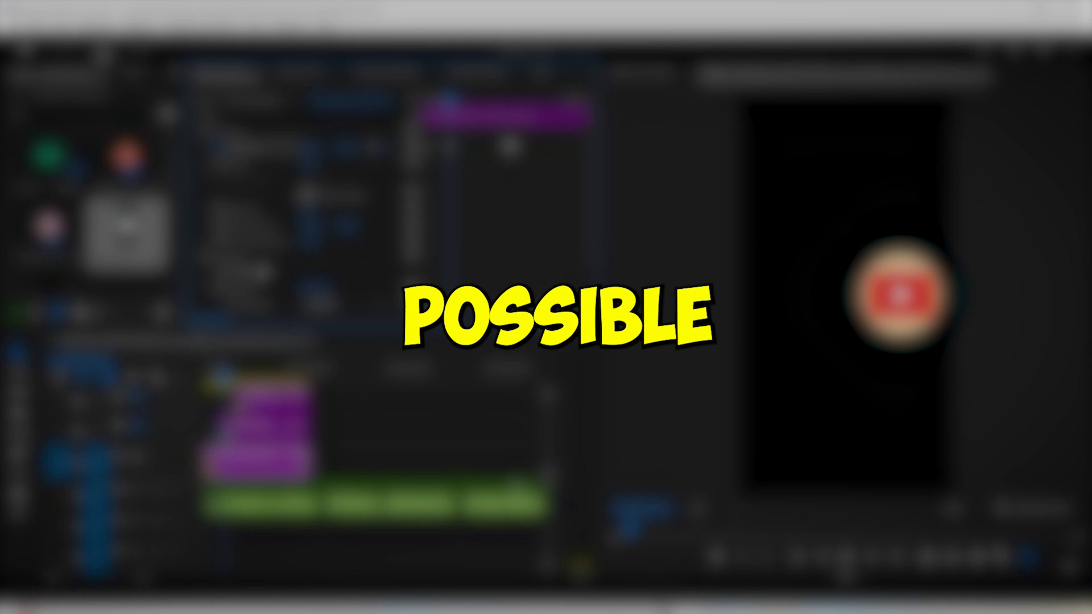
- Ease both Position keyframes and steepen the velocity curve for a snappier slide-in
{"action": "right_click", "coordinate": [426, 147]}
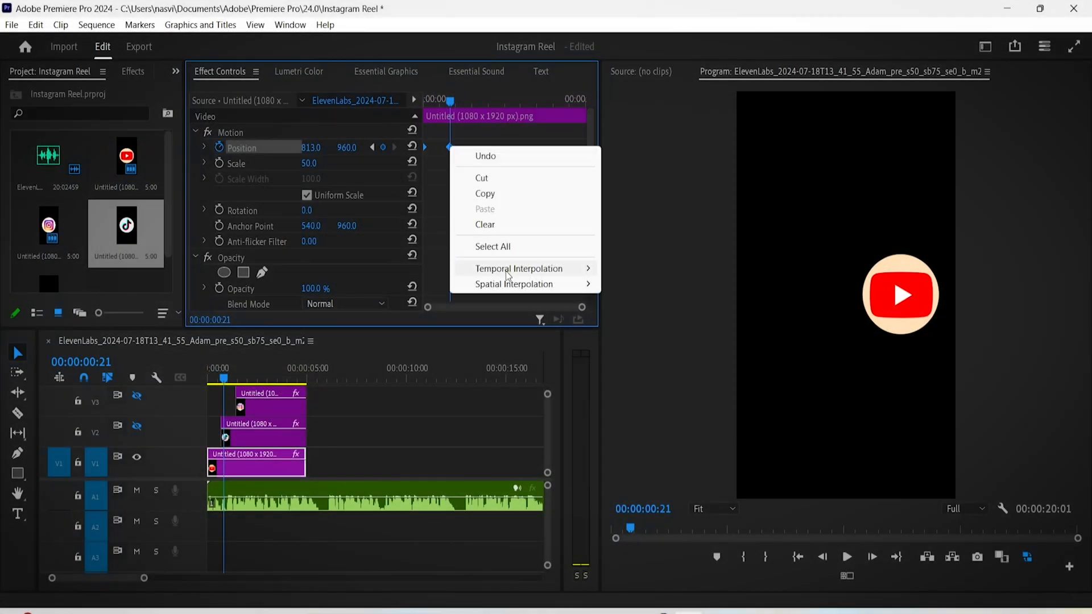
{"action": "mouse_move", "coordinate": [518, 268]}
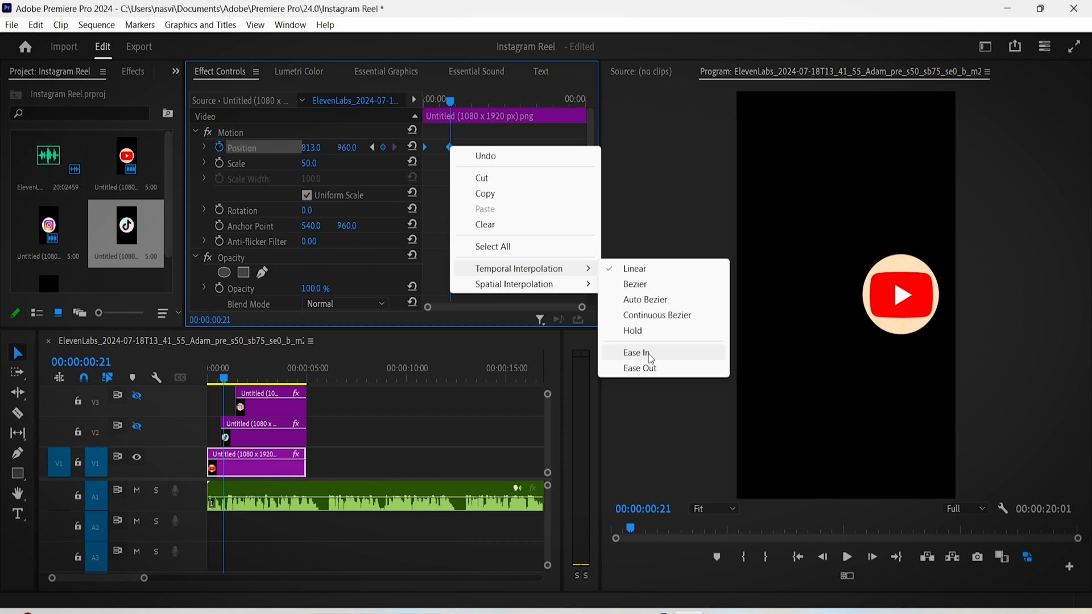
{"action": "left_click", "coordinate": [634, 353]}
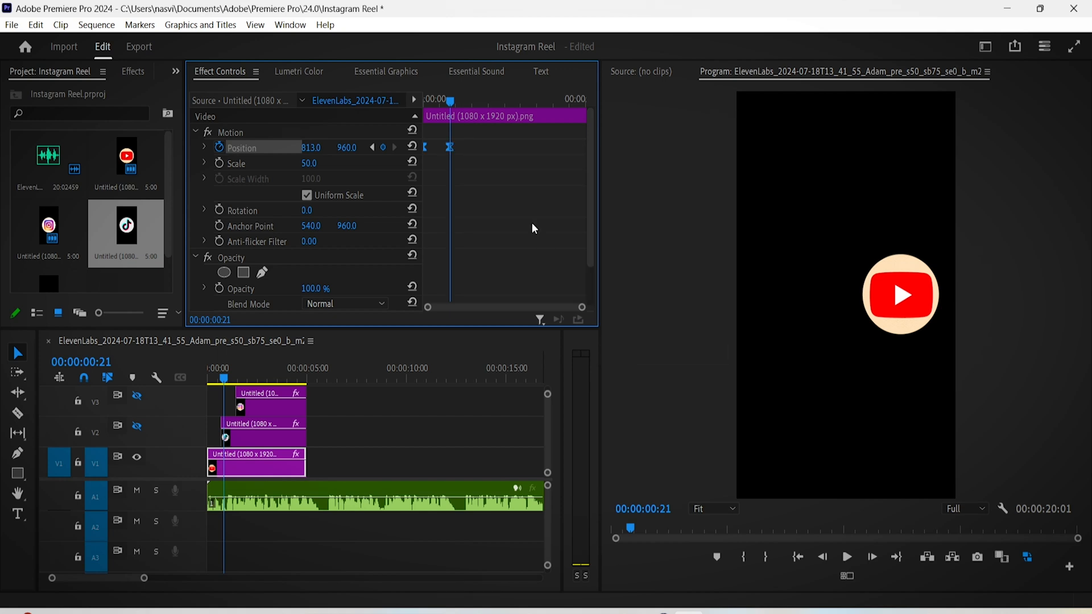
{"action": "right_click", "coordinate": [532, 229]}
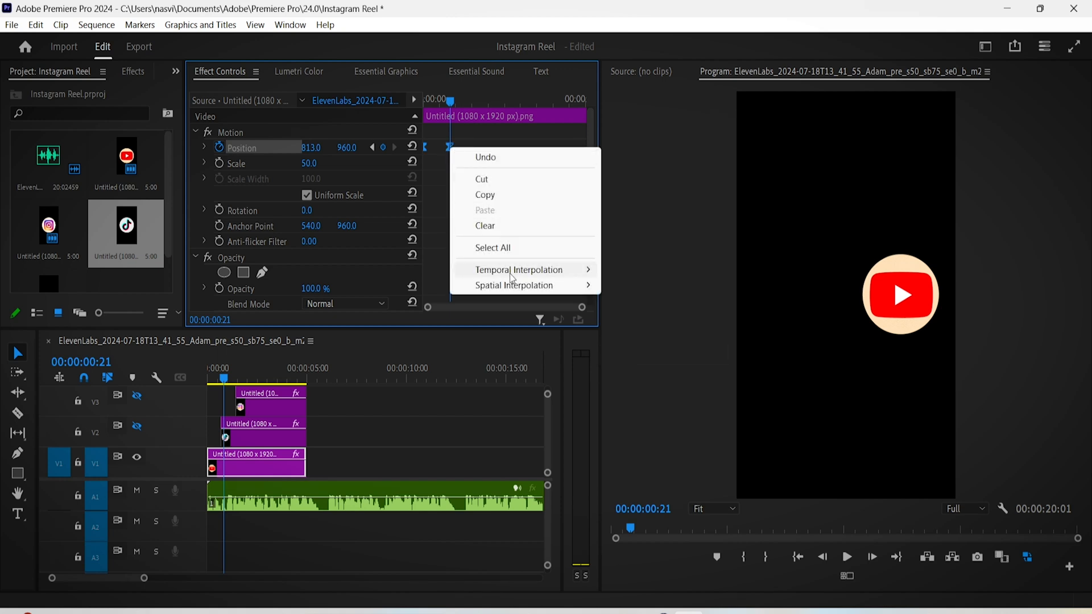
{"action": "mouse_move", "coordinate": [518, 270]}
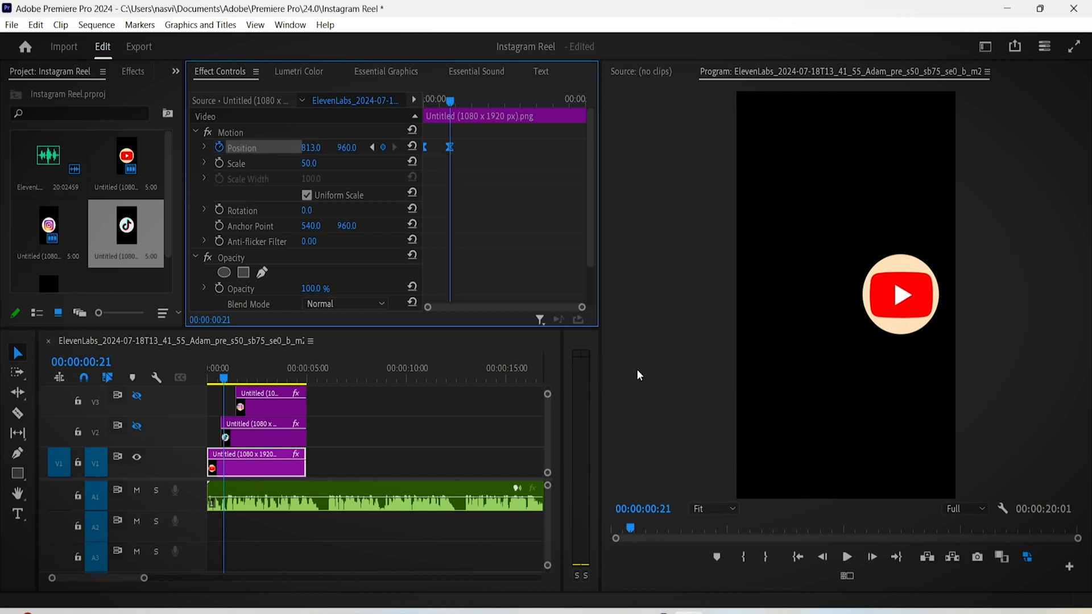
{"action": "mouse_move", "coordinate": [207, 155]}
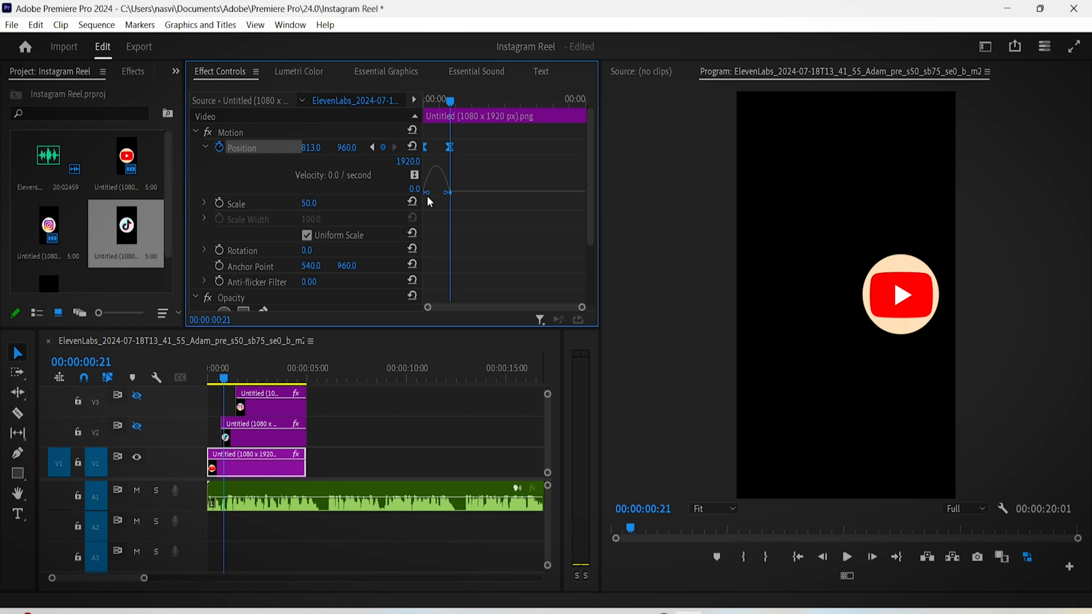
{"action": "left_click_drag", "start_coordinate": [426, 191], "coordinate": [445, 192]}
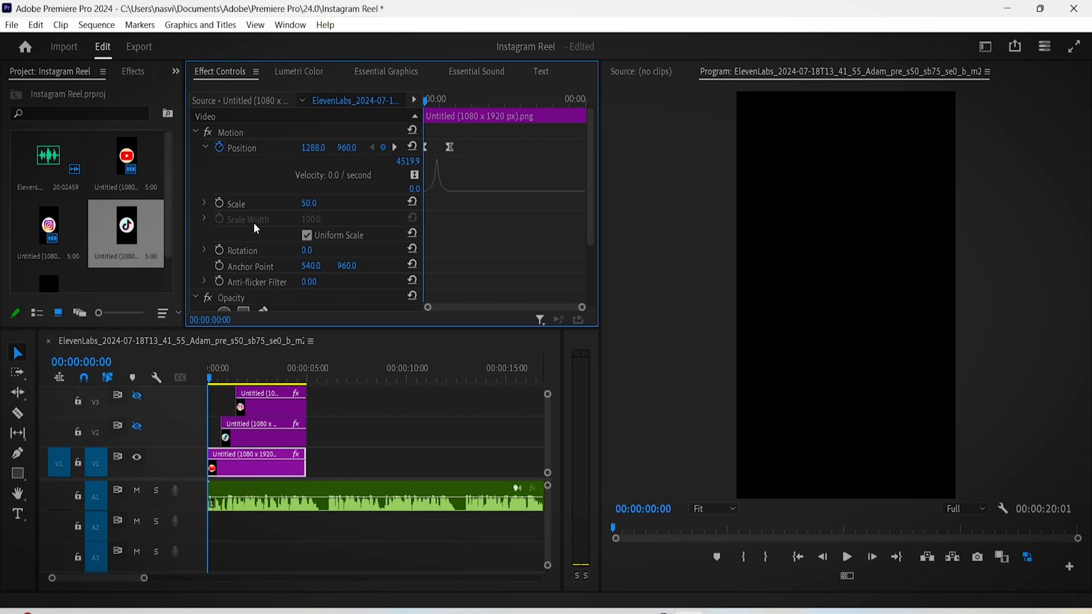
- Keyframe the logo's Rotation from a tilt to level and ease the rotation keyframes
{"action": "left_click", "coordinate": [317, 250]}
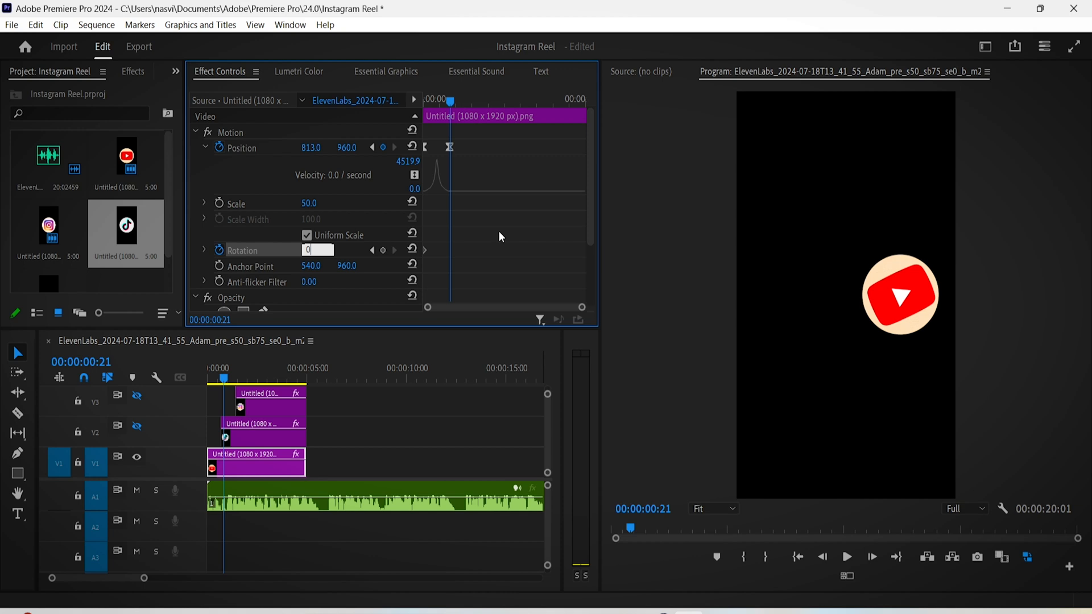
{"action": "right_click", "coordinate": [449, 249]}
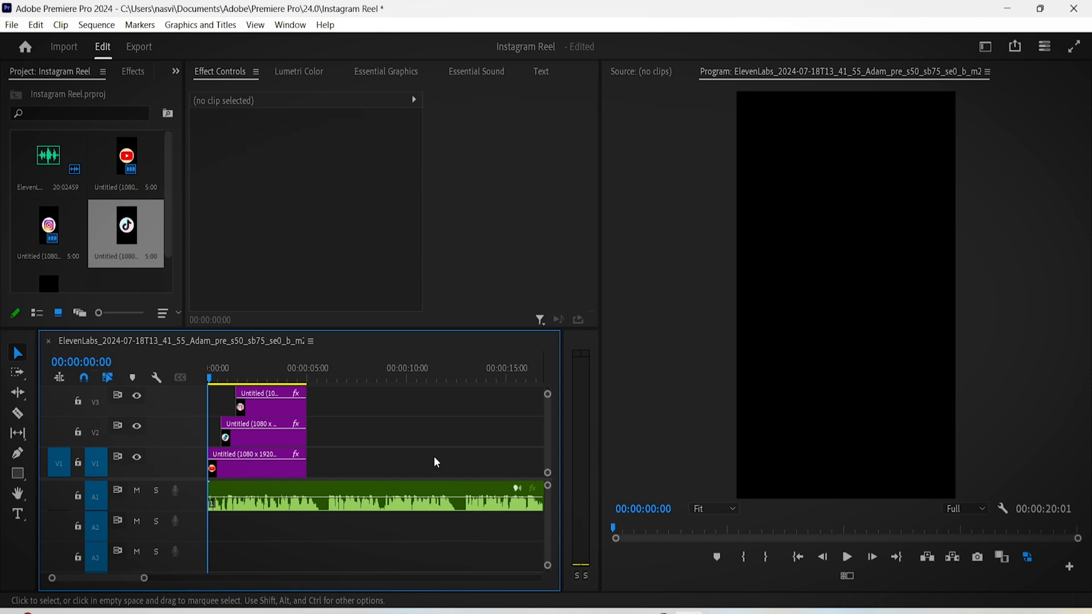
- Nest the YouTube logo clip into its own sequence, keeping the default name
{"action": "right_click", "coordinate": [258, 459]}
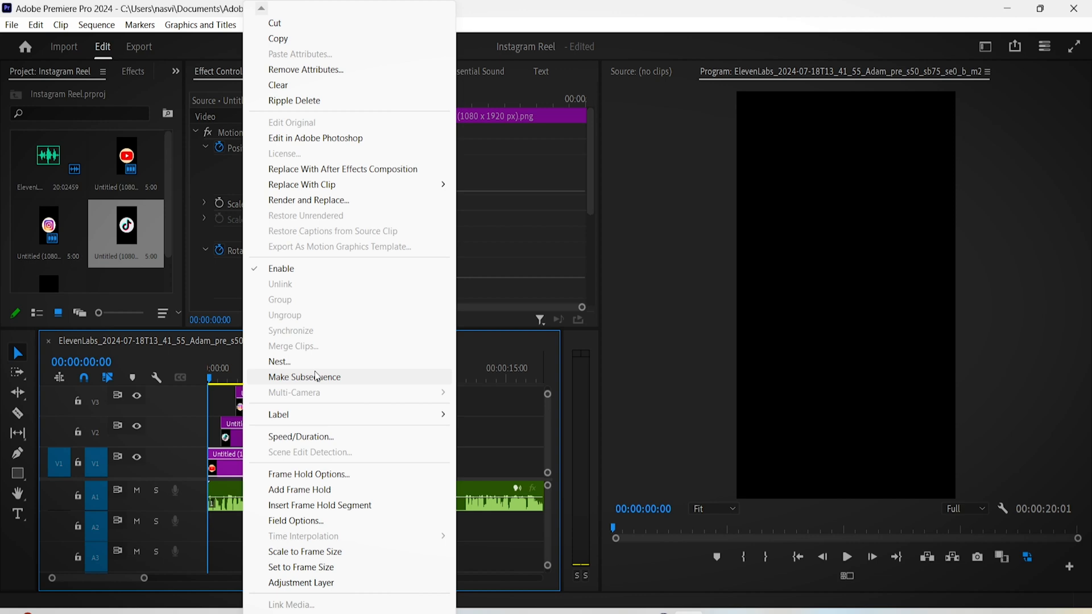
{"action": "left_click", "coordinate": [280, 362]}
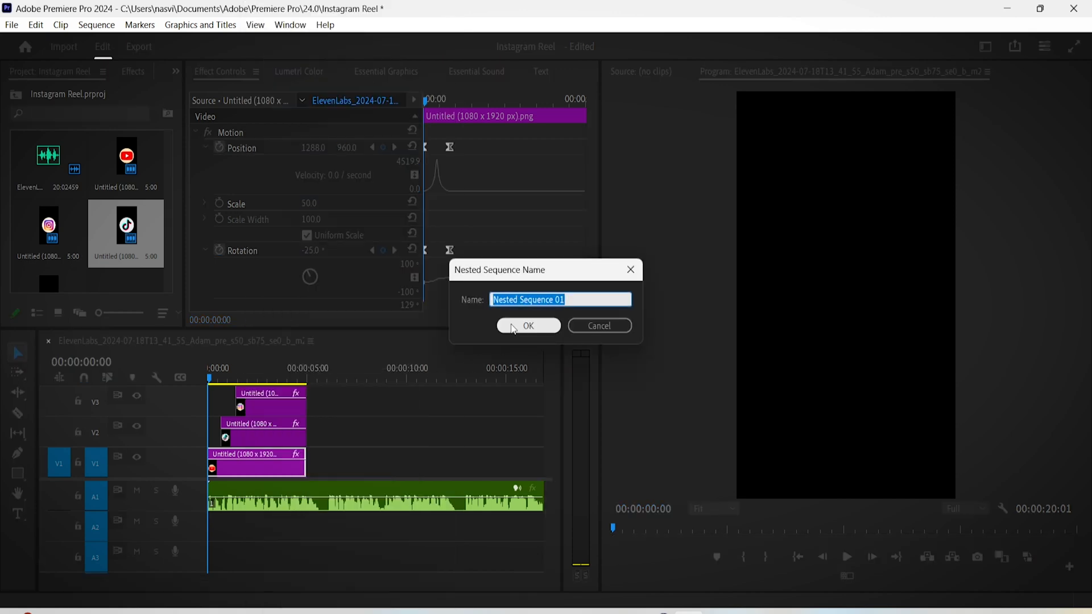
{"action": "left_click", "coordinate": [527, 327]}
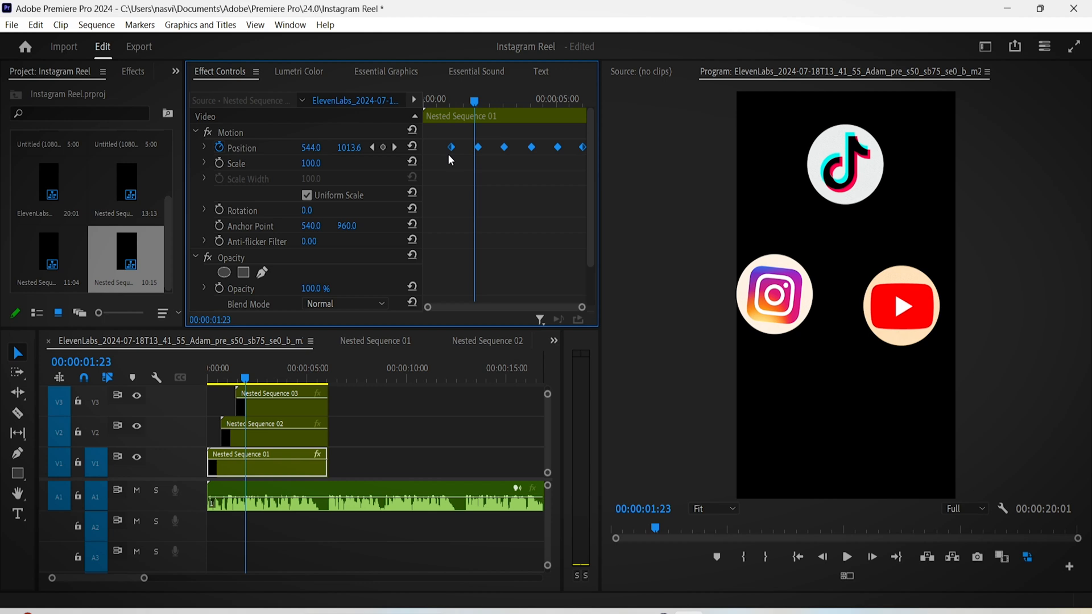
- Ease all the bouncing Position keyframes on the nested logo
{"action": "right_click", "coordinate": [451, 147]}
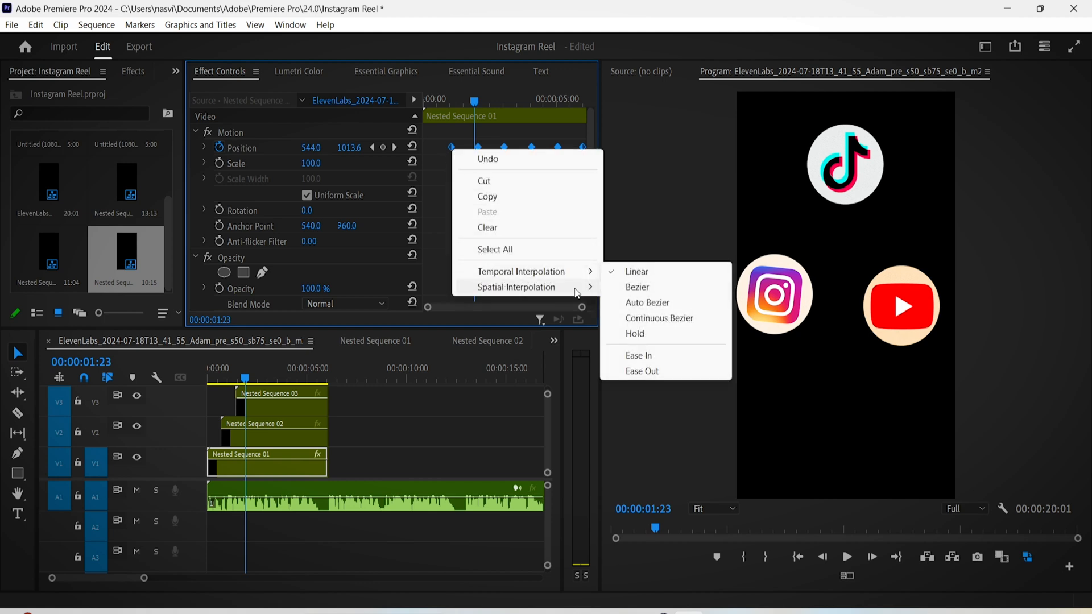
{"action": "left_click", "coordinate": [636, 286]}
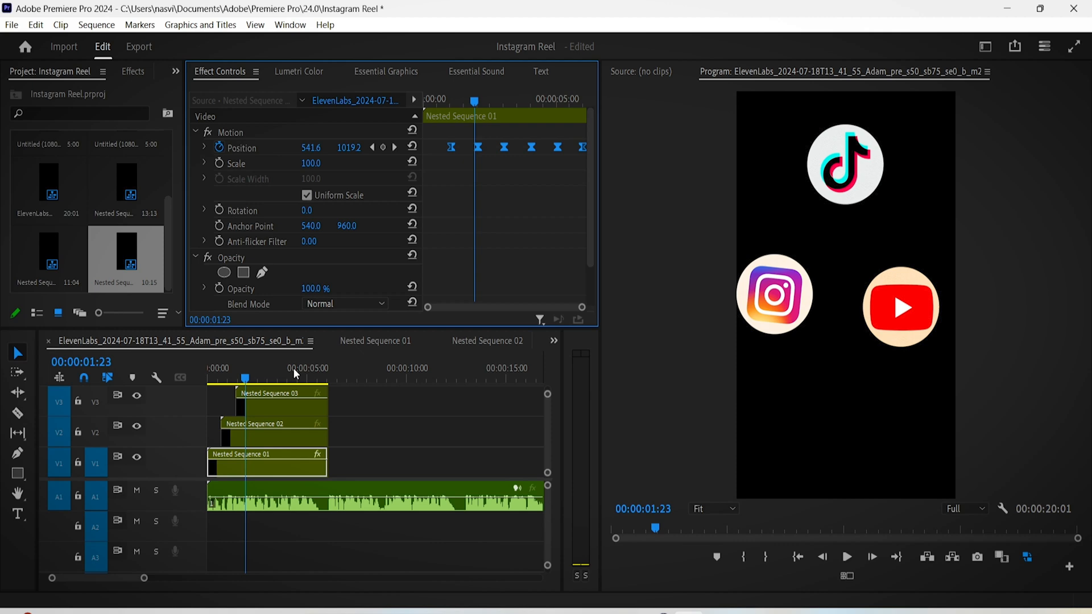
{"action": "mouse_move", "coordinate": [348, 263]}
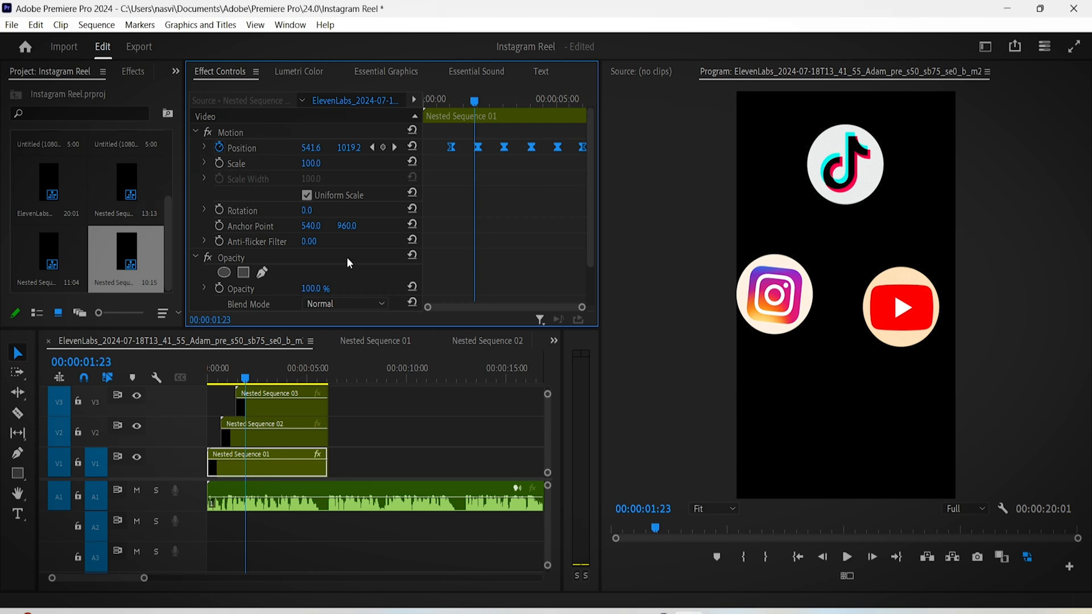
{"action": "right_click", "coordinate": [230, 132]}
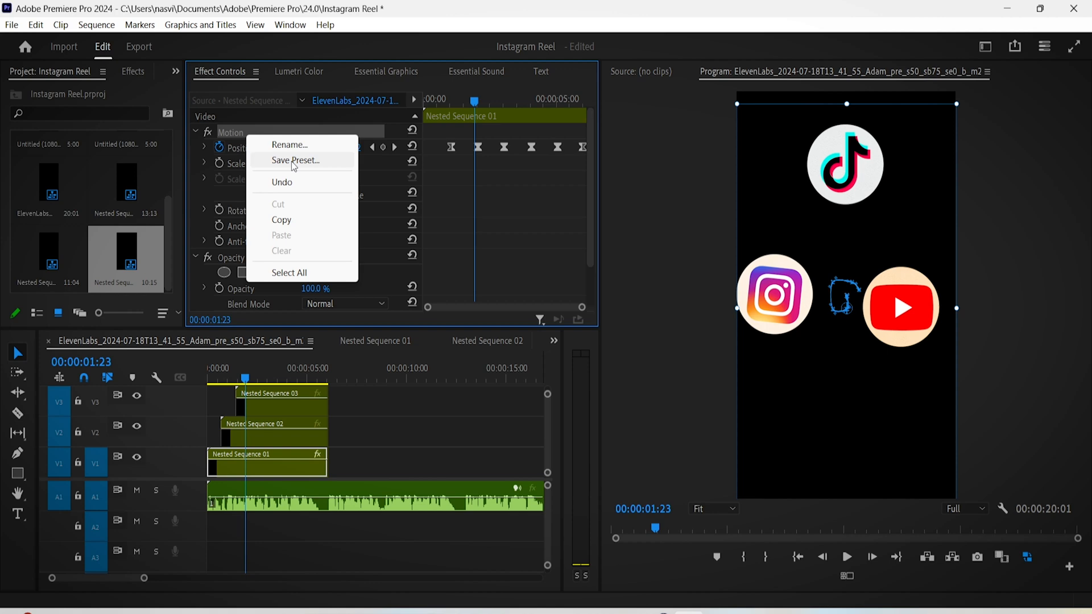
- Save the Motion settings as a 'Float' preset anchored to the in point and check it in Effects
{"action": "left_click", "coordinate": [294, 161]}
{"action": "type", "text": "Float"}
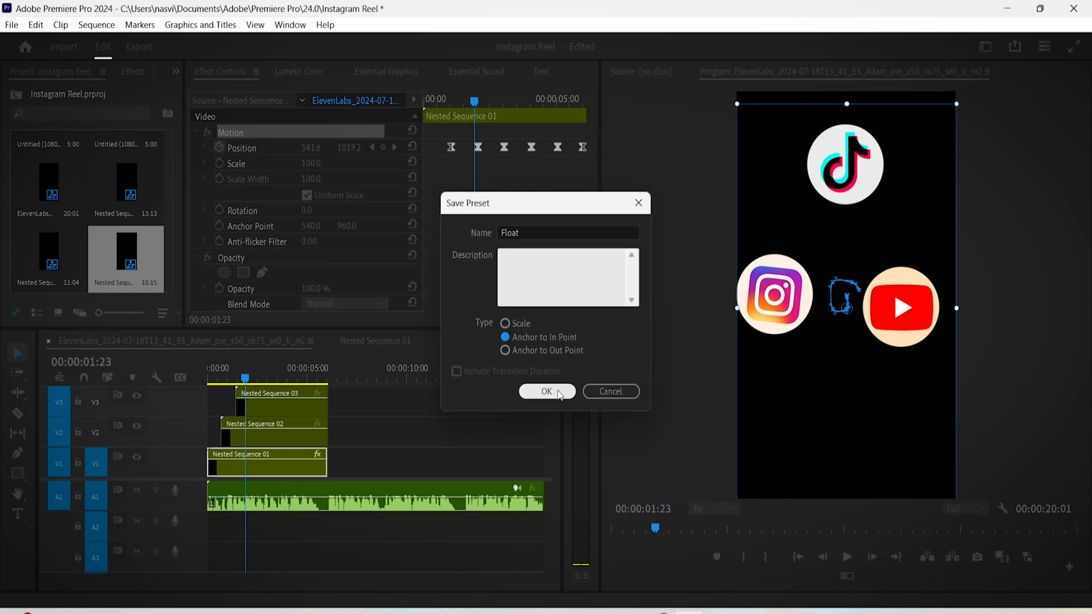
{"action": "left_click", "coordinate": [547, 391]}
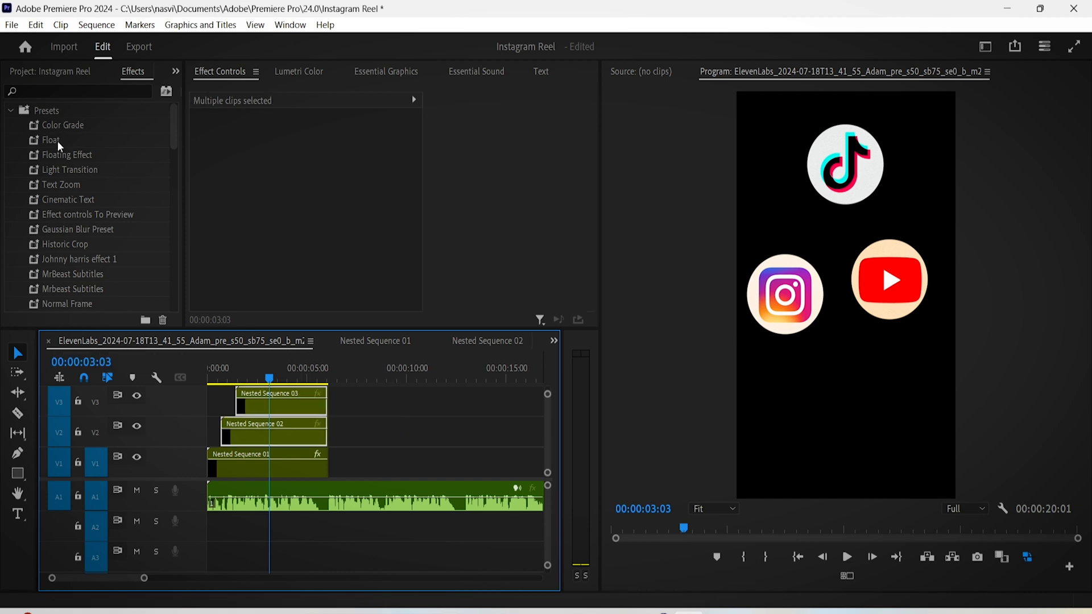
{"action": "left_click", "coordinate": [50, 140]}
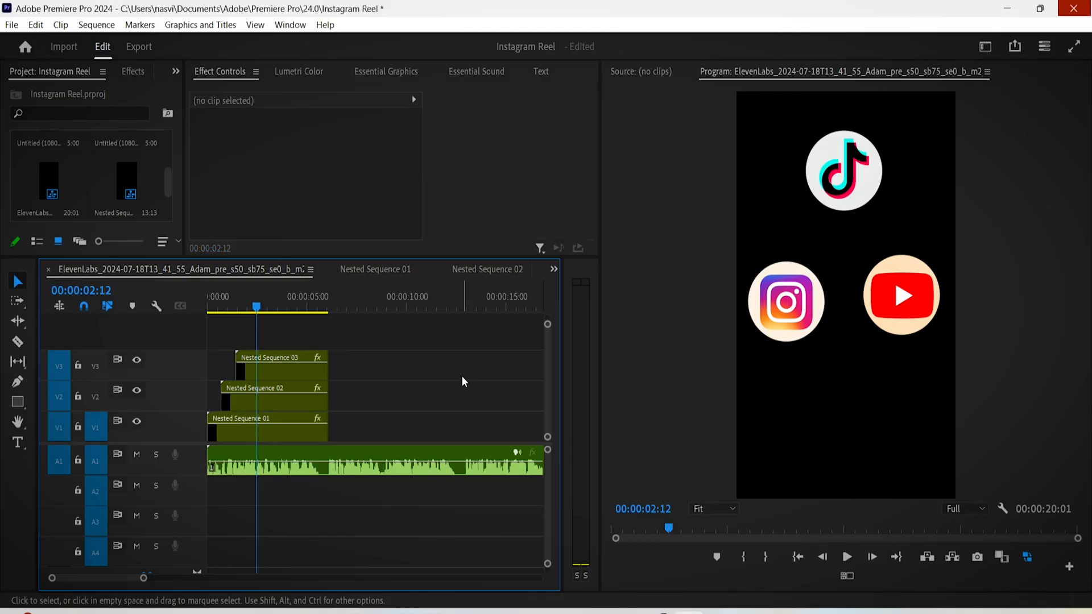
- Select the views close-up clip to stretch it to Scale Height 182 and Width 88
{"action": "left_click", "coordinate": [271, 433]}
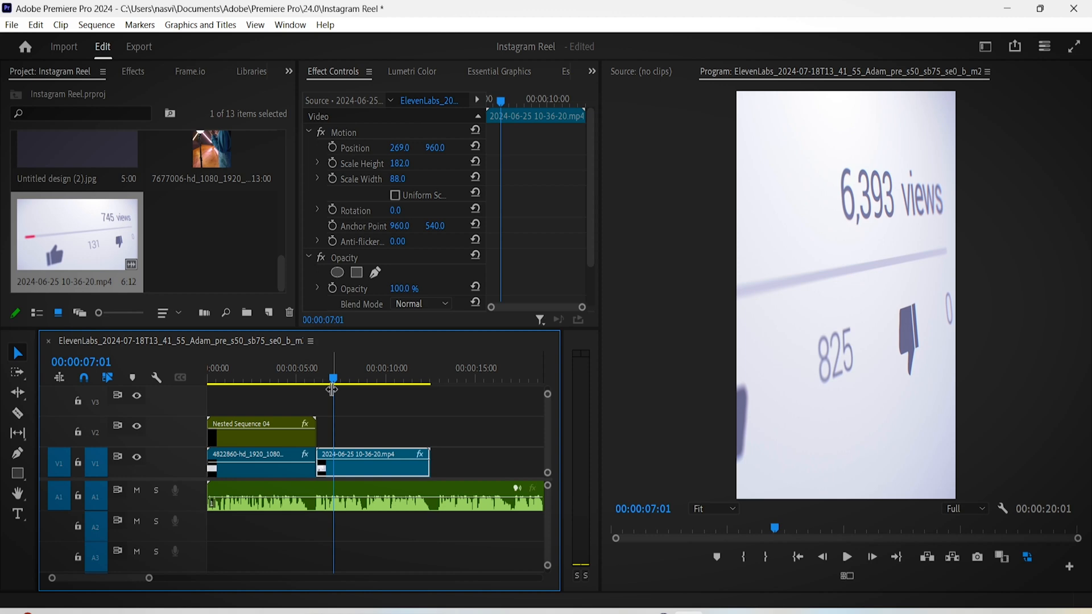
- Nest the texture background and logo sequence together as Nested Sequence 08
{"action": "left_click", "coordinate": [283, 378]}
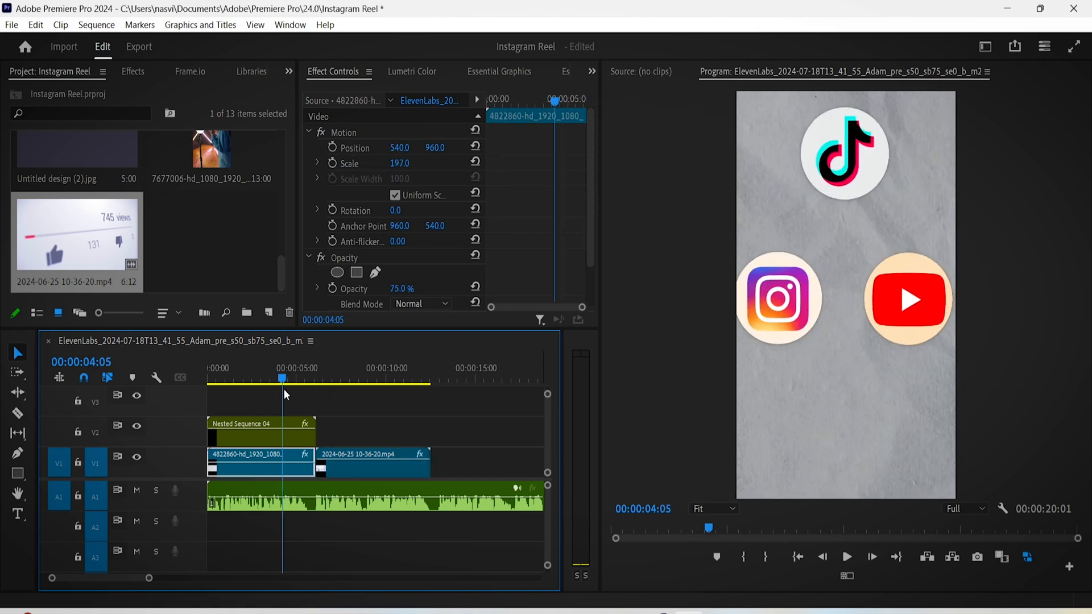
{"action": "left_click", "coordinate": [334, 377]}
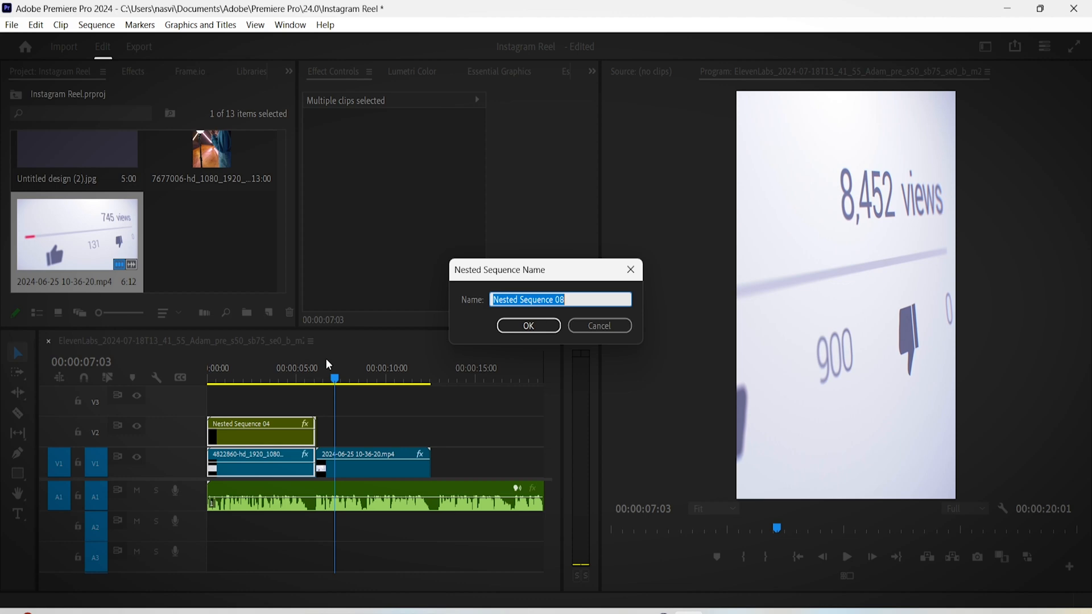
{"action": "left_click", "coordinate": [528, 325]}
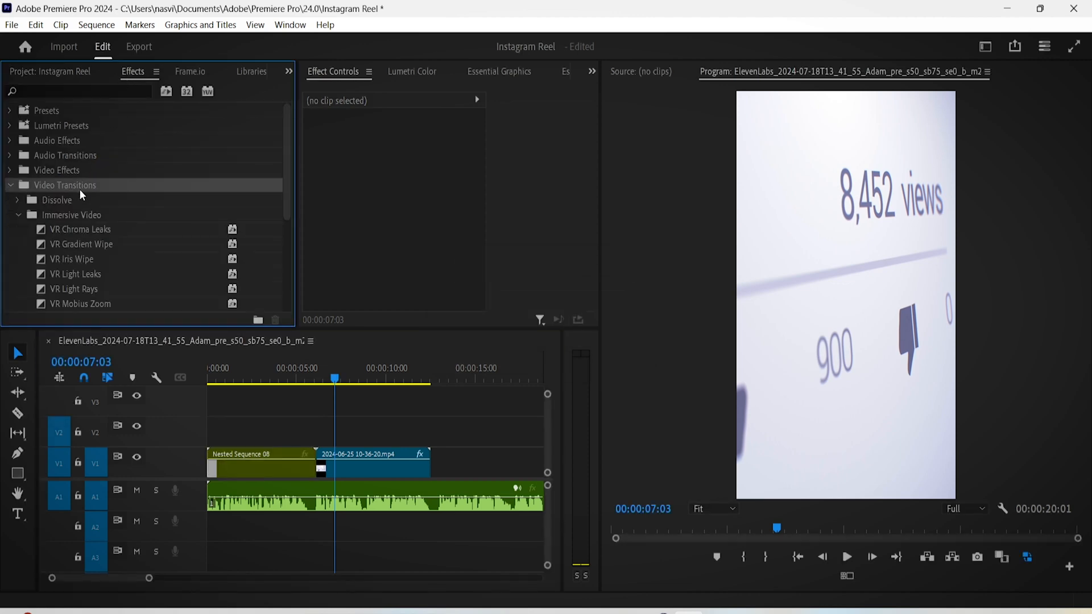
{"action": "mouse_move", "coordinate": [91, 279]}
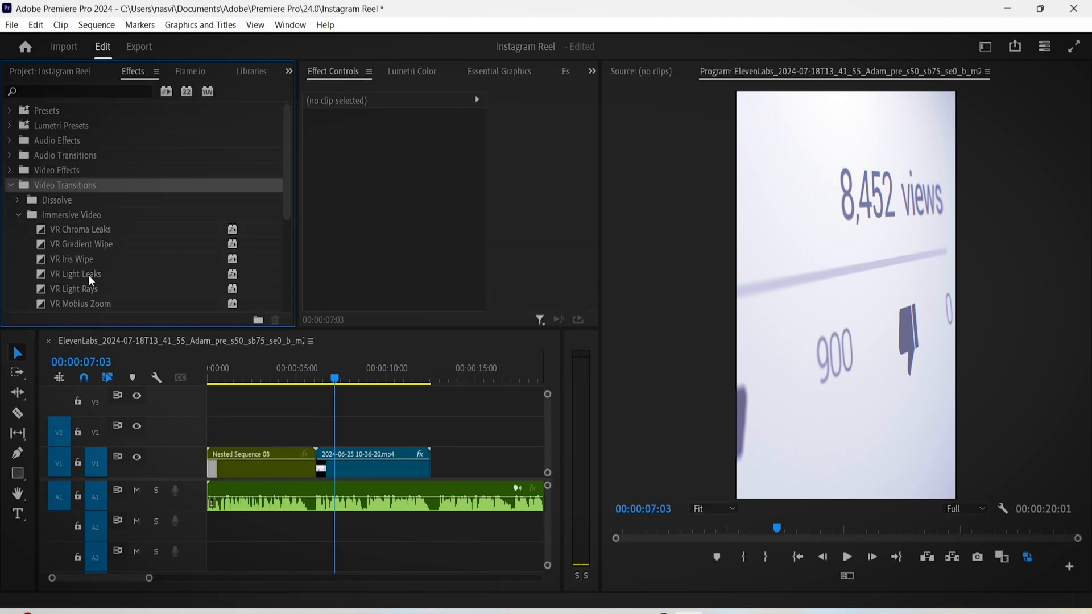
- Apply VR Light Leaks between the first two clips, accepting the insufficient media warning
{"action": "left_click_drag", "start_coordinate": [76, 274], "coordinate": [315, 463]}
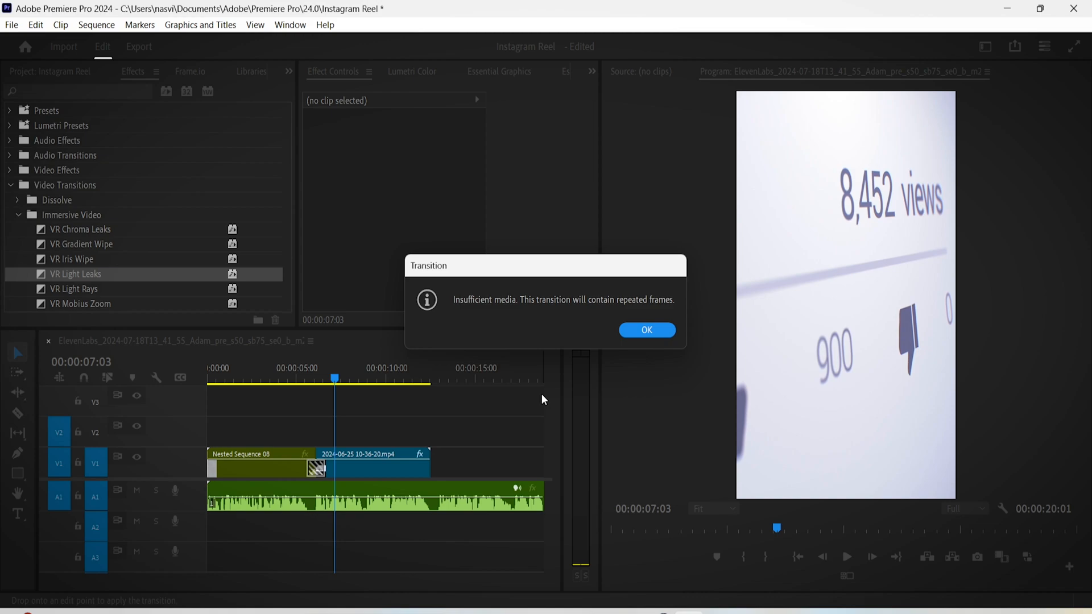
{"action": "left_click", "coordinate": [646, 330]}
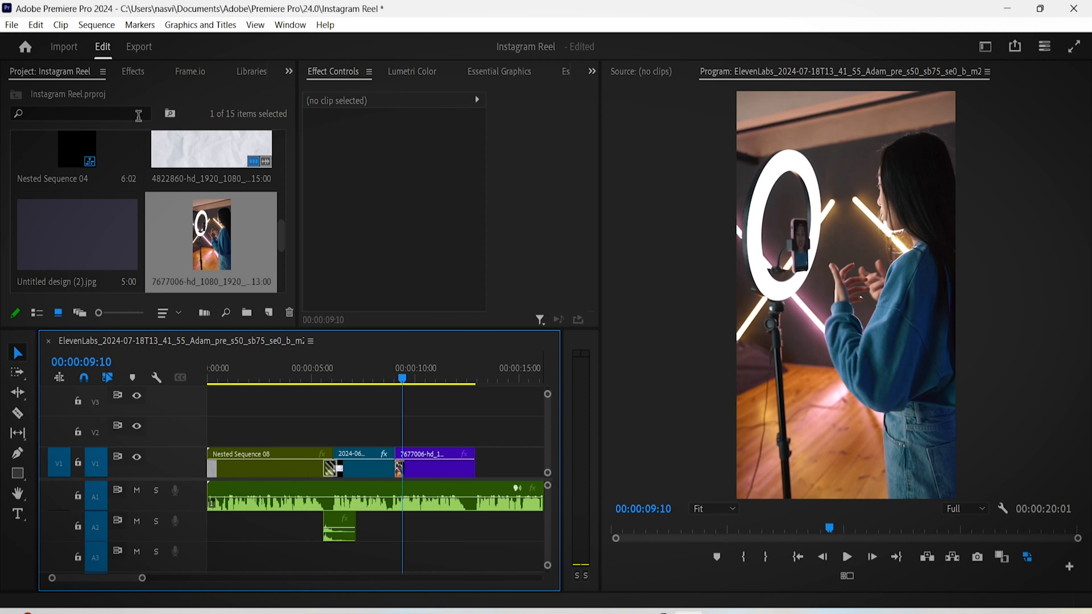
- Apply a Wipe transition on the cut before the ring-light clip from the Effects library
{"action": "left_click", "coordinate": [132, 71]}
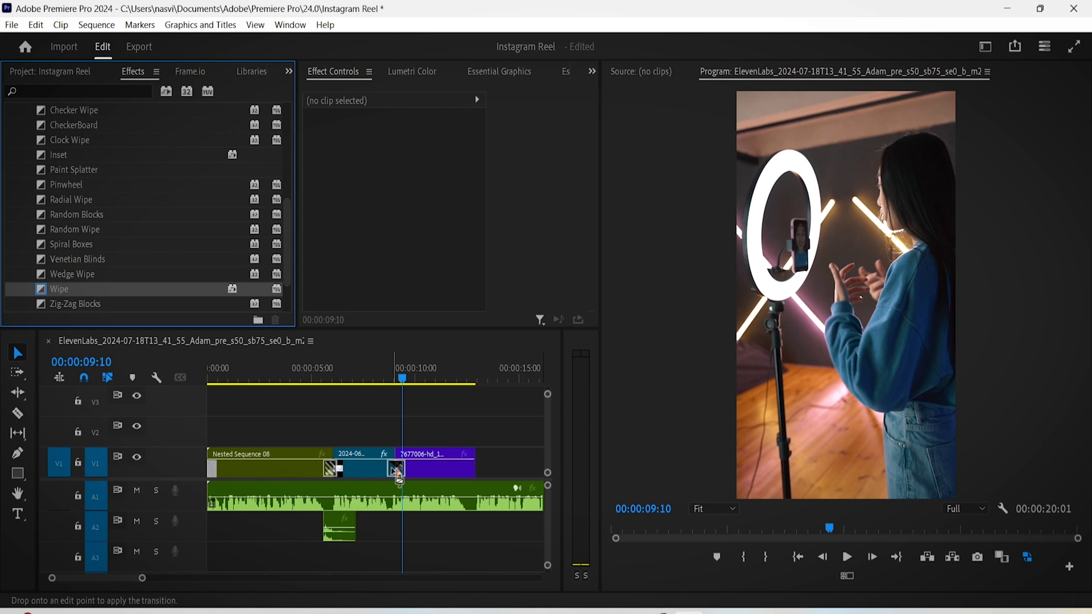
{"action": "left_click", "coordinate": [395, 467]}
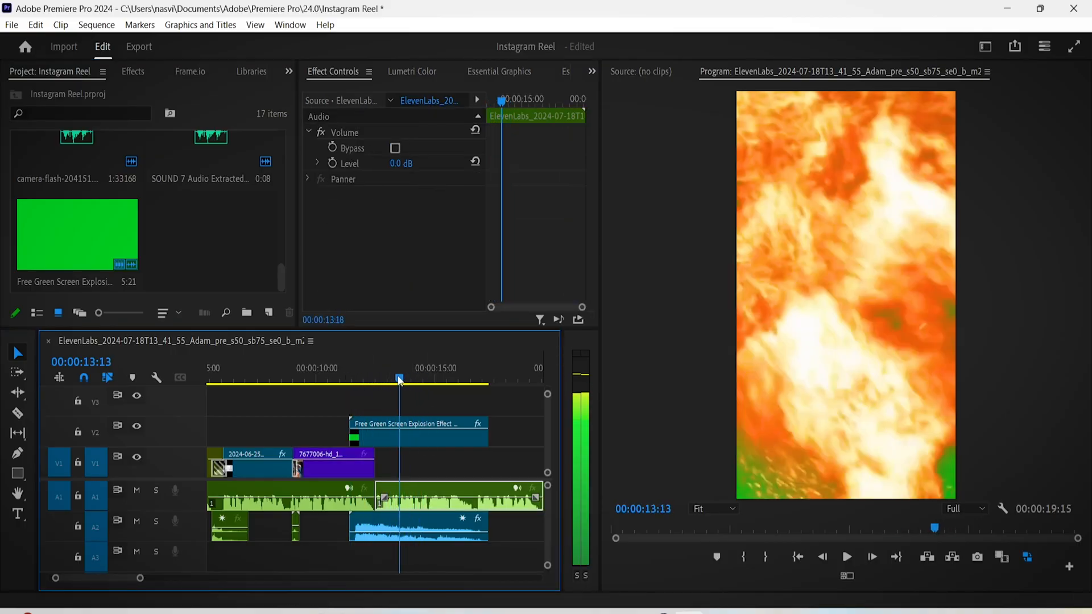
- Select the ring-light clip and return to the Effects panel for the Ultra Key effect
{"action": "left_click", "coordinate": [327, 460]}
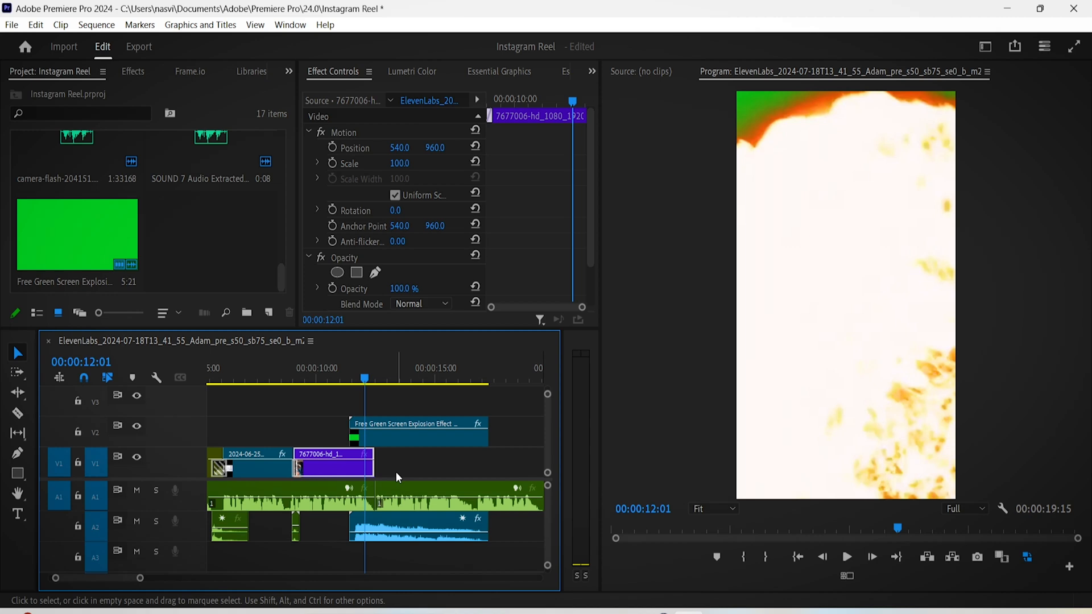
{"action": "left_click", "coordinate": [132, 70]}
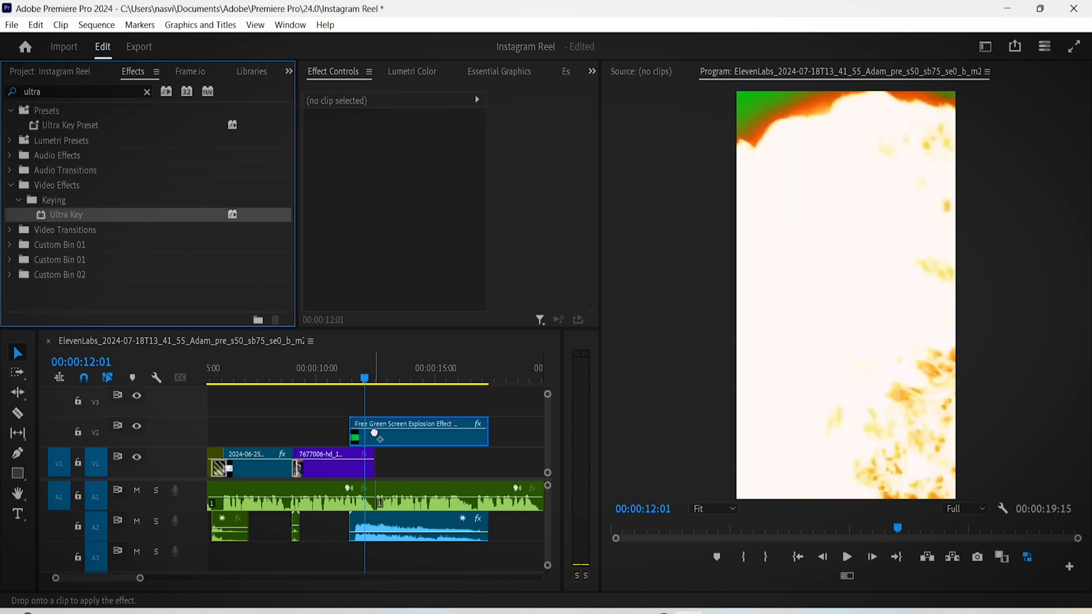
- Key out the explosion's green screen with Ultra Key and refine its matte settings
{"action": "left_click", "coordinate": [418, 433]}
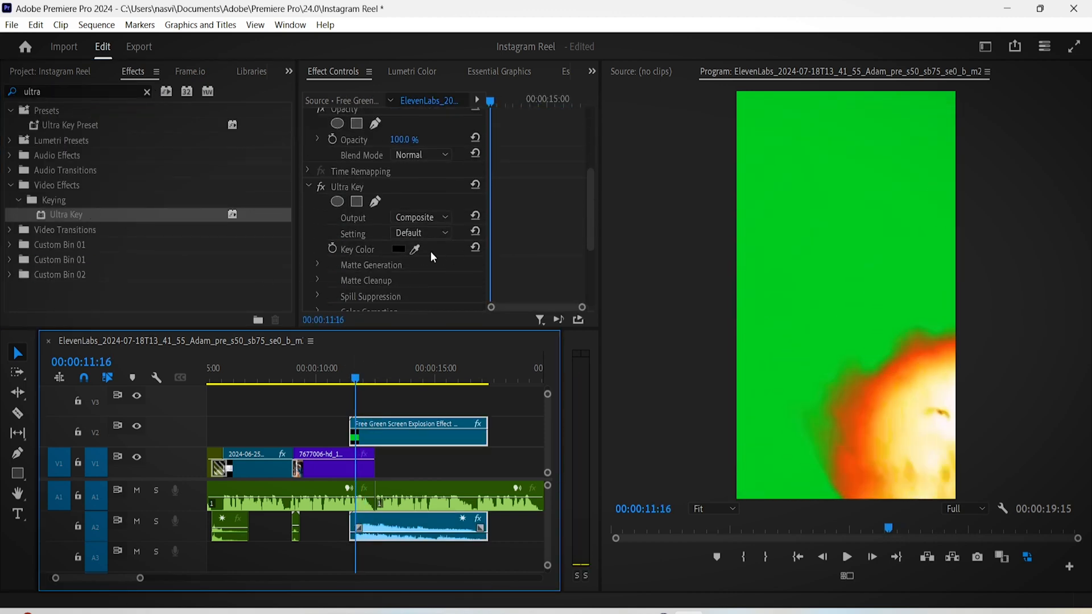
{"action": "left_click", "coordinate": [414, 249]}
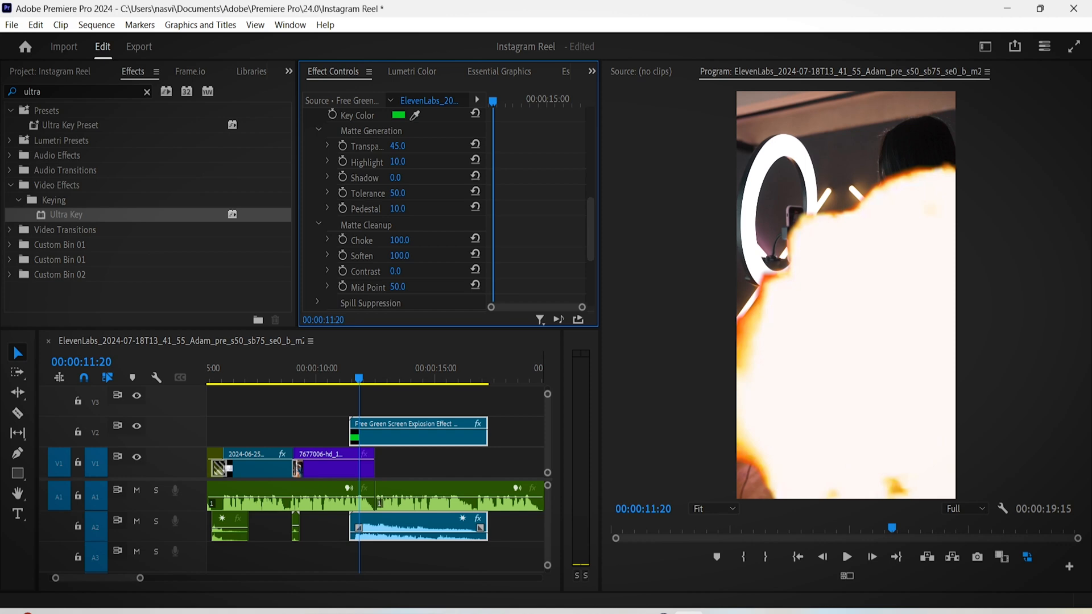
{"action": "left_click_drag", "start_coordinate": [394, 271], "coordinate": [414, 271]}
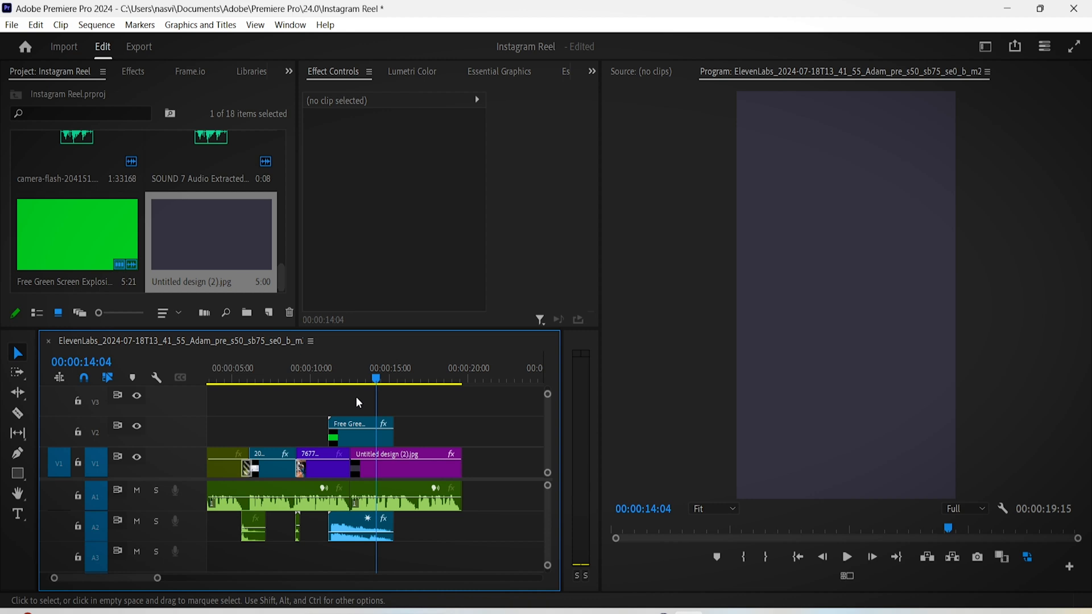
- Nest the dark background image clip and open it as Nested Sequence 09
{"action": "left_click", "coordinate": [404, 462]}
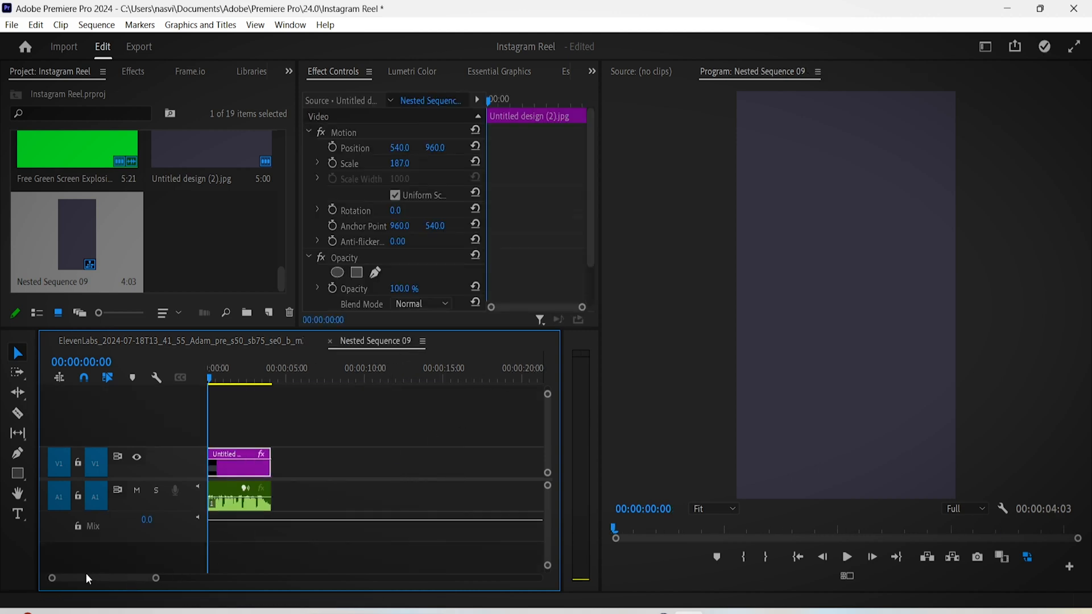
- Create single-line subtitle captions from the voiceover transcript in the Captions and Graphics workspace
{"action": "left_click", "coordinate": [983, 47]}
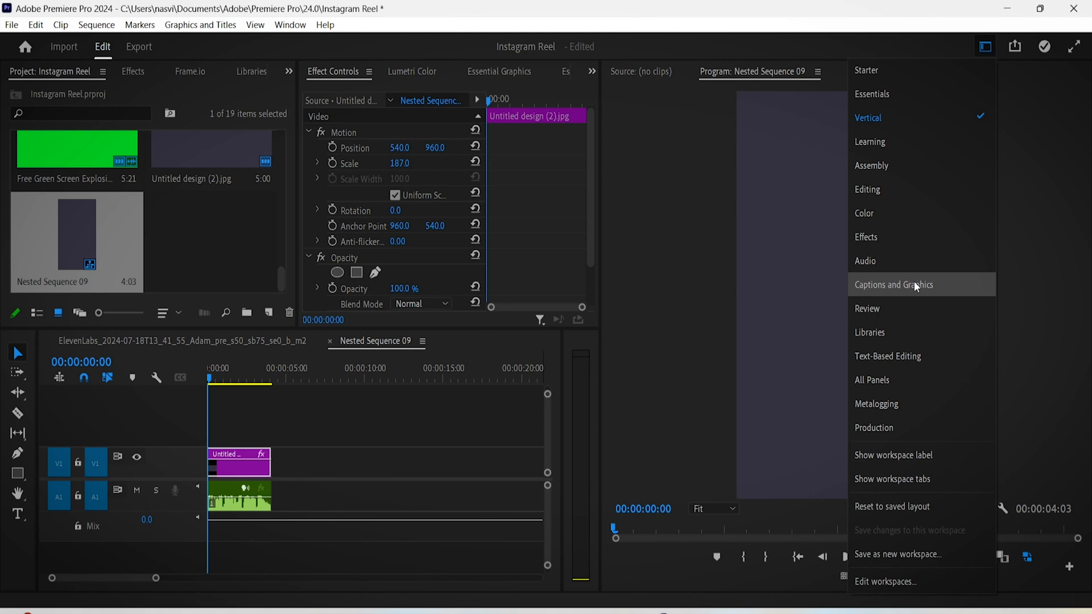
{"action": "left_click", "coordinate": [894, 284]}
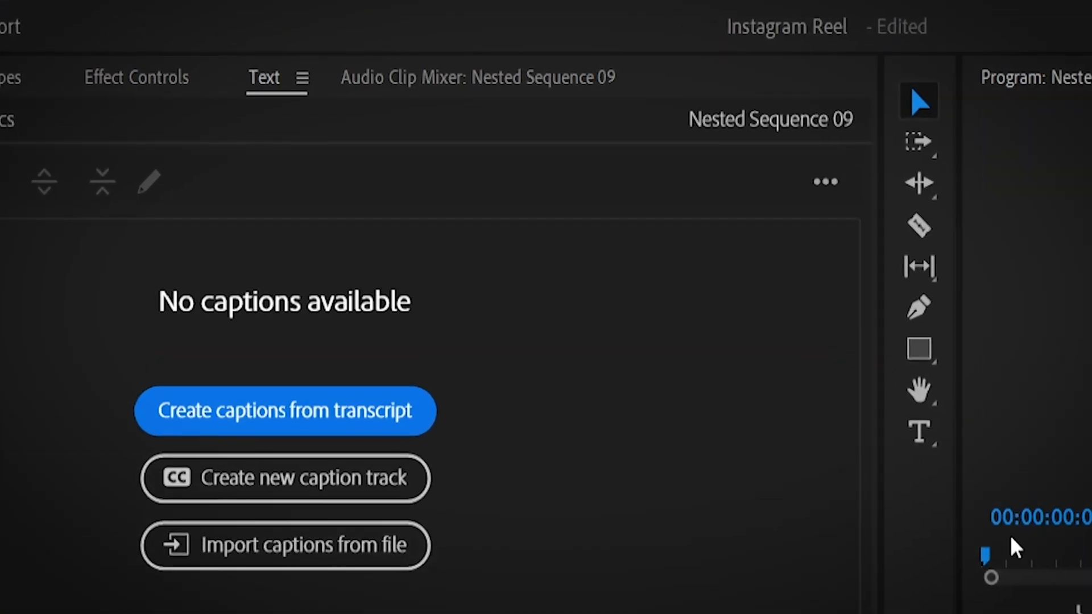
{"action": "left_click", "coordinate": [284, 410]}
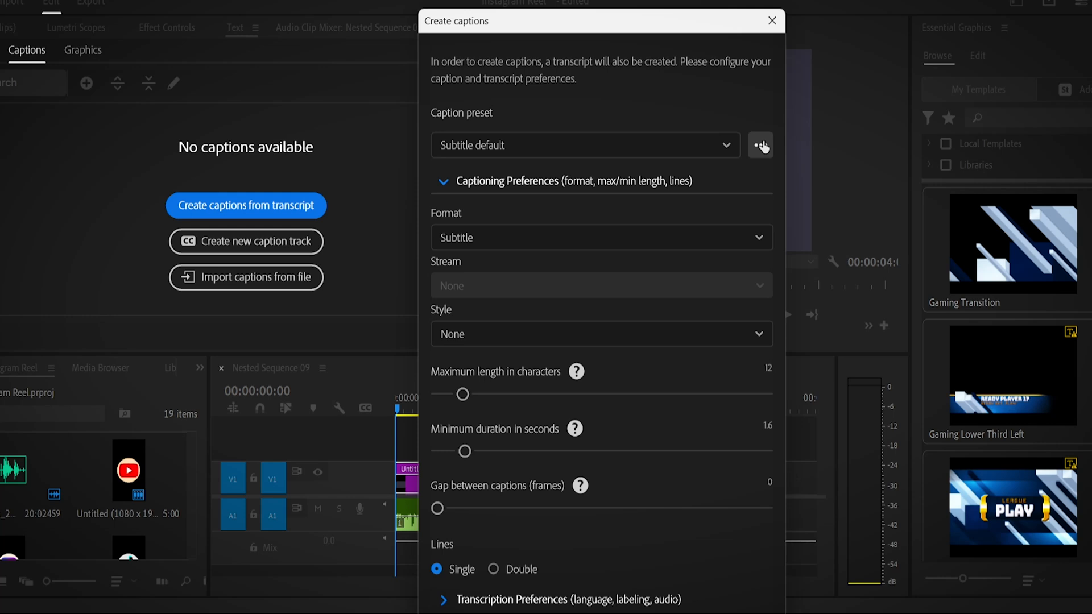
{"action": "left_click", "coordinate": [759, 145]}
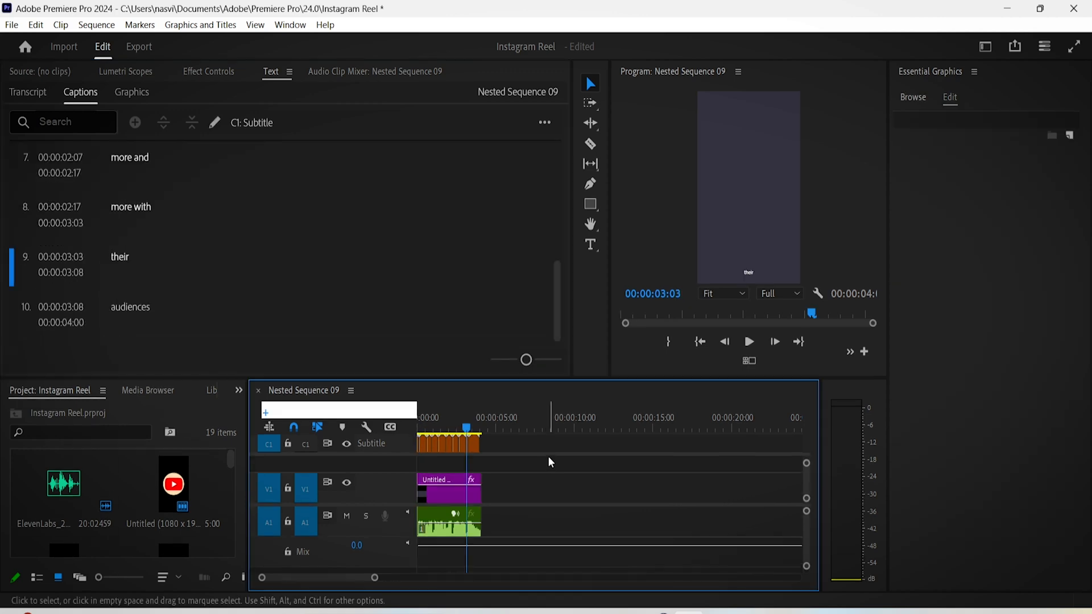
- Select all captions and restyle them with a yellow fill
{"action": "left_click", "coordinate": [450, 444]}
{"action": "type", "text": "obelix"}
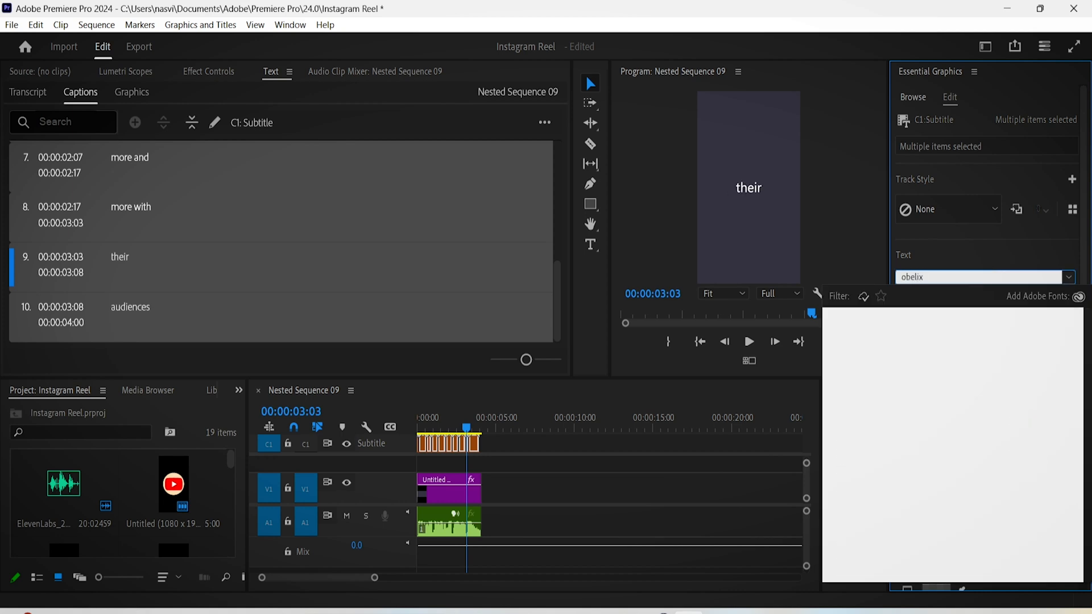
{"action": "left_click", "coordinate": [980, 277]}
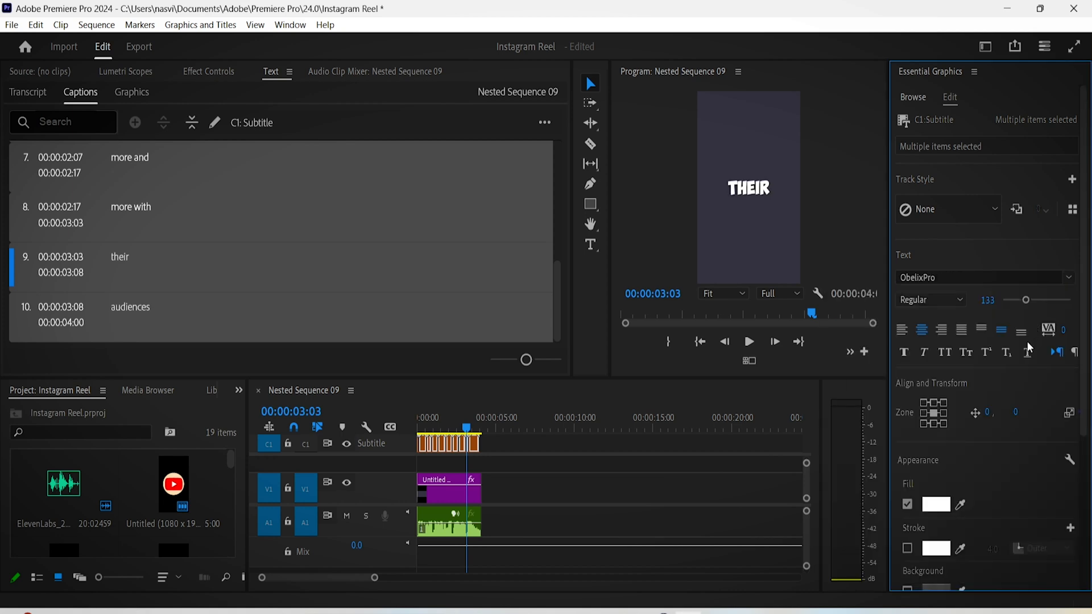
{"action": "left_click", "coordinate": [936, 504]}
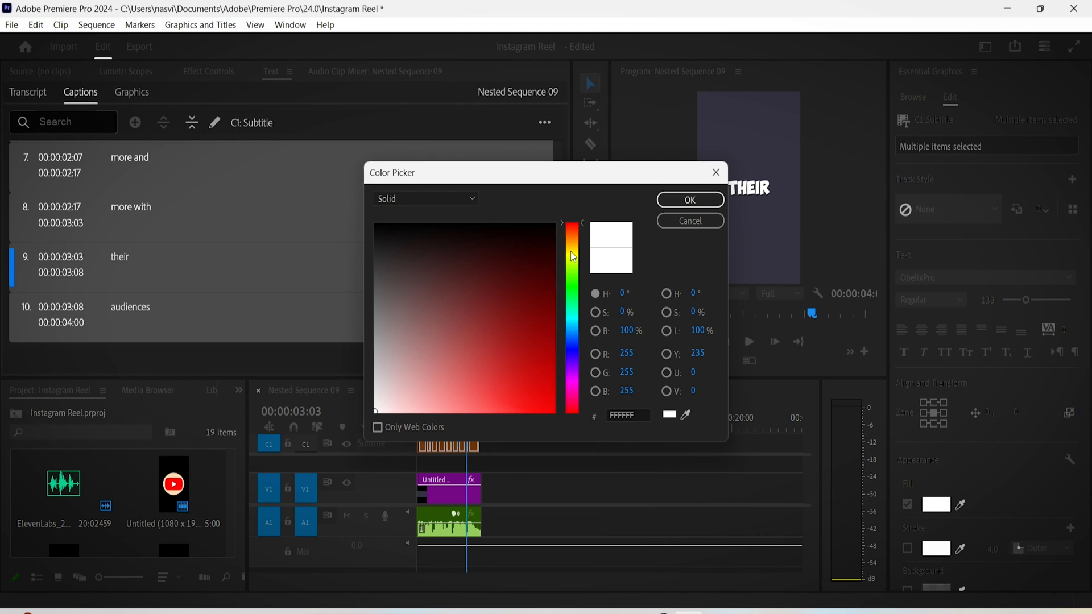
{"action": "left_click", "coordinate": [689, 201]}
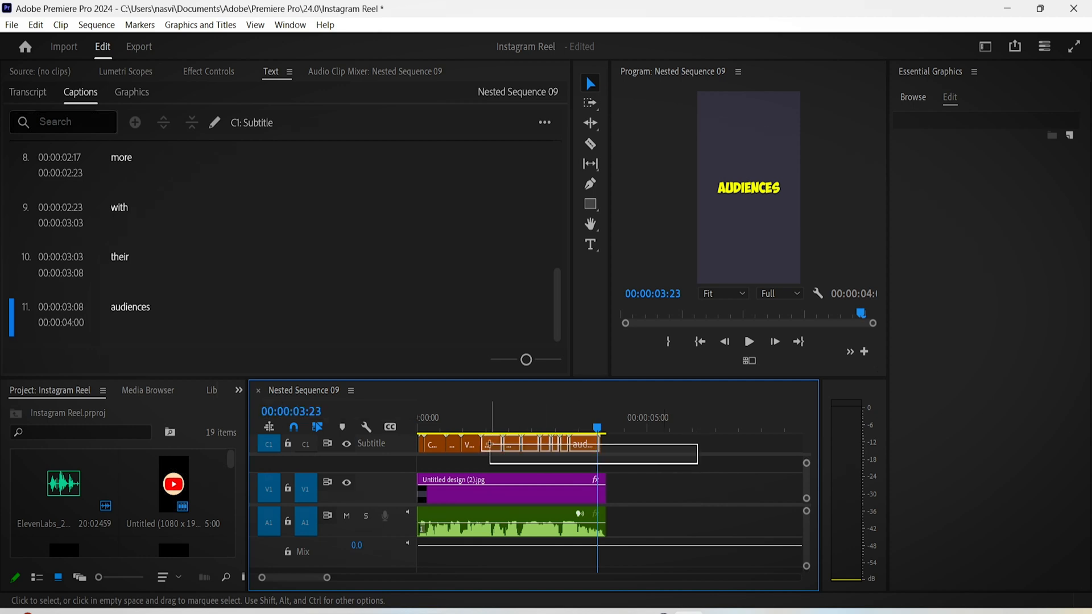
- Upgrade the captions to graphic clips and keyframe a word's Scale at 100.0 in the Editing workspace
{"action": "left_click", "coordinate": [201, 24]}
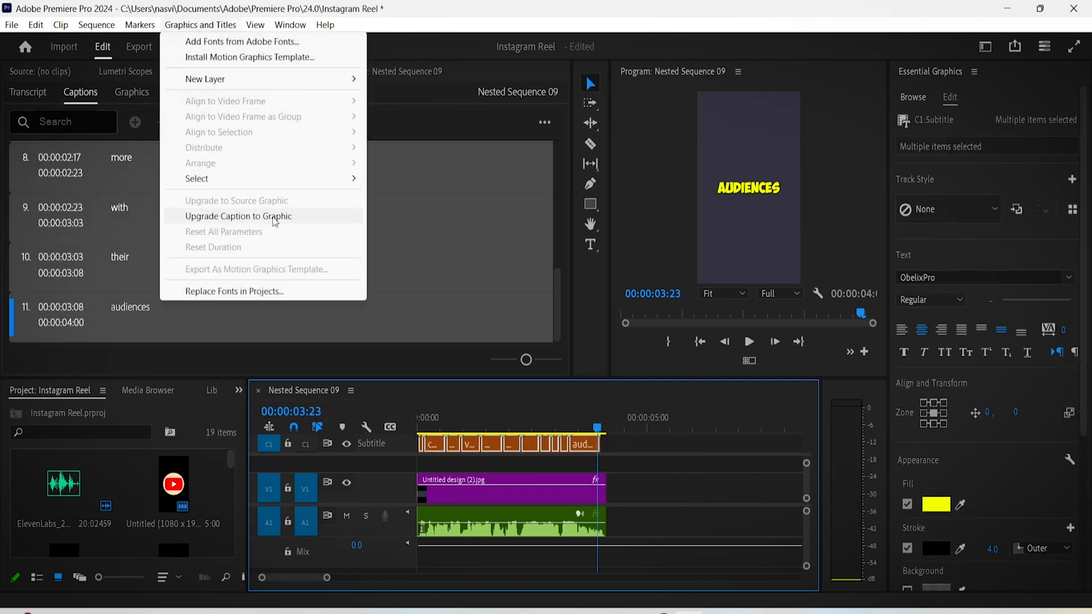
{"action": "left_click", "coordinate": [238, 216]}
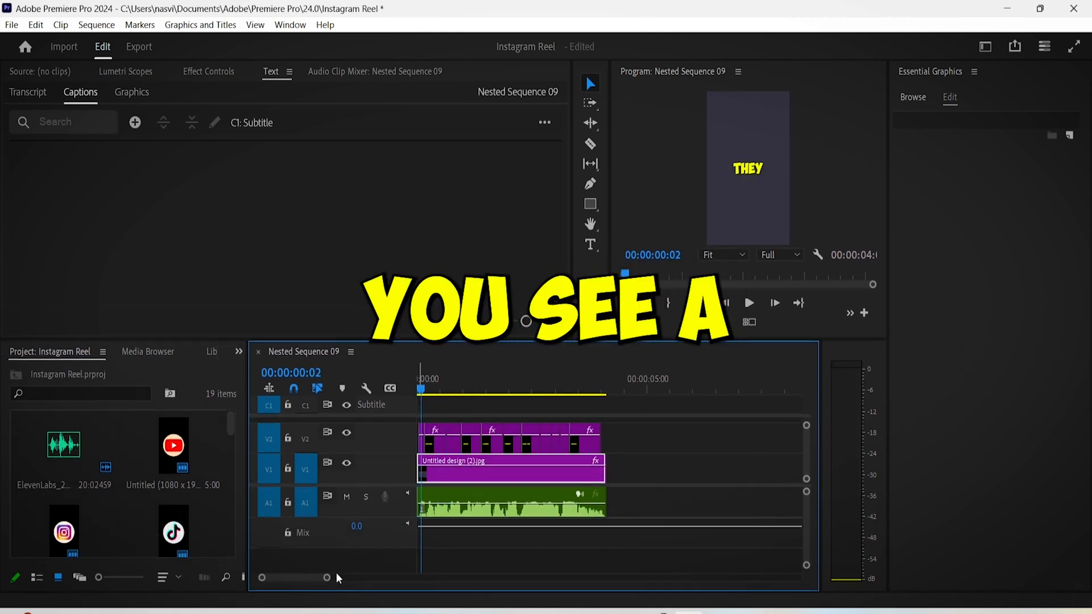
{"action": "left_click", "coordinate": [985, 45]}
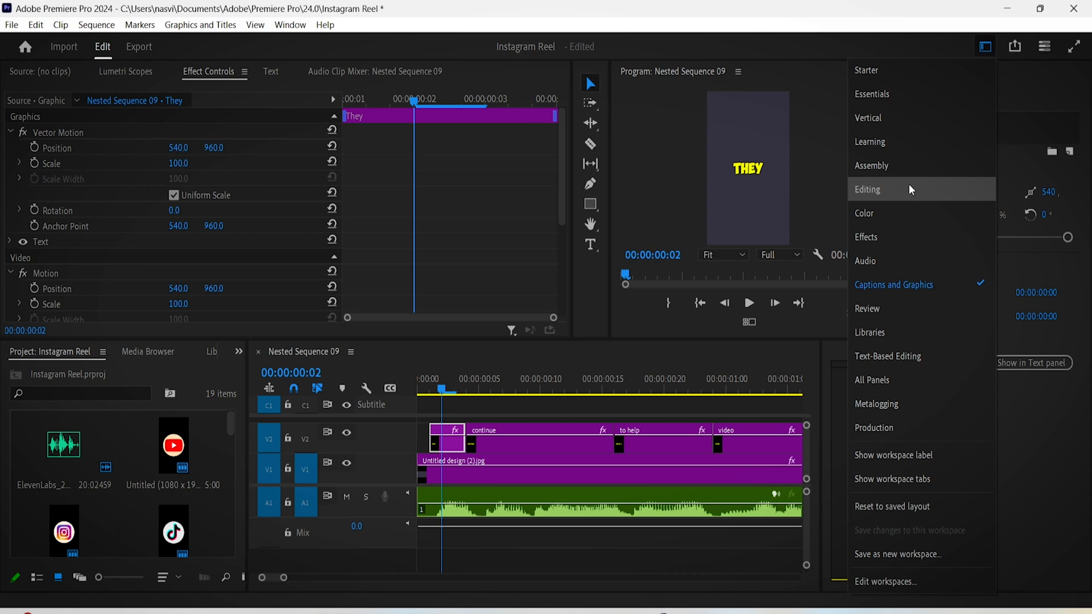
{"action": "left_click", "coordinate": [866, 188]}
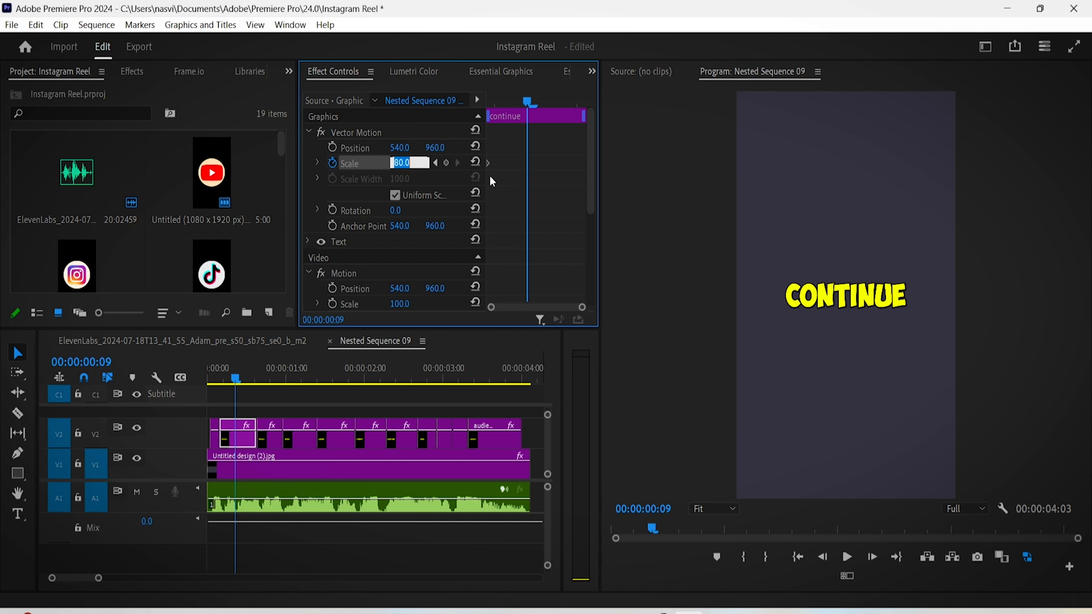
{"action": "type", "text": "100.0"}
{"action": "type", "text": "pop"}
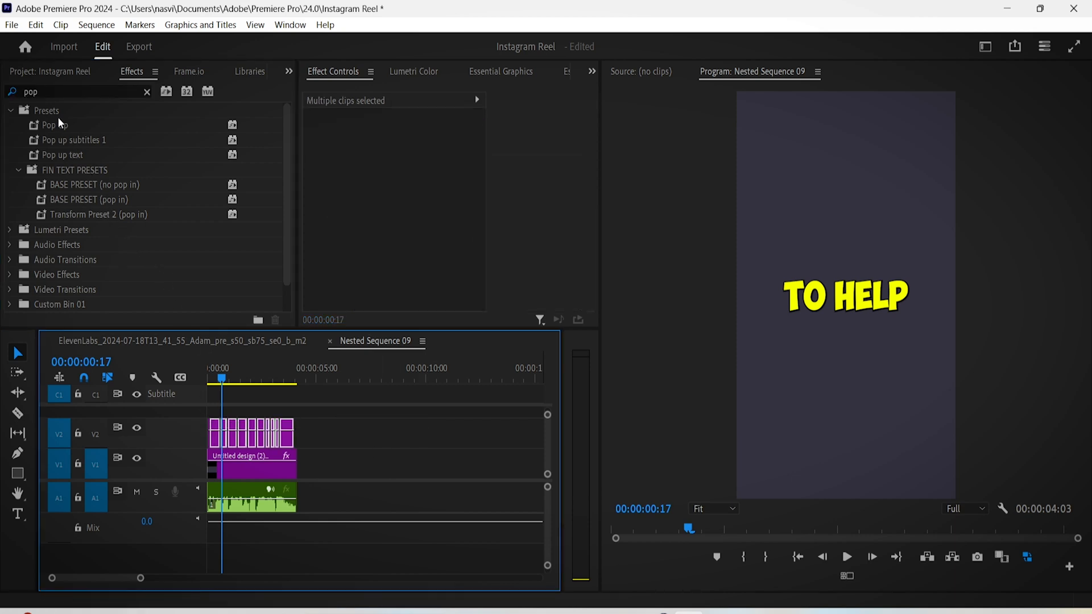
- Apply the Pop in preset to the word clips and nest them into one clip
{"action": "left_click", "coordinate": [55, 125]}
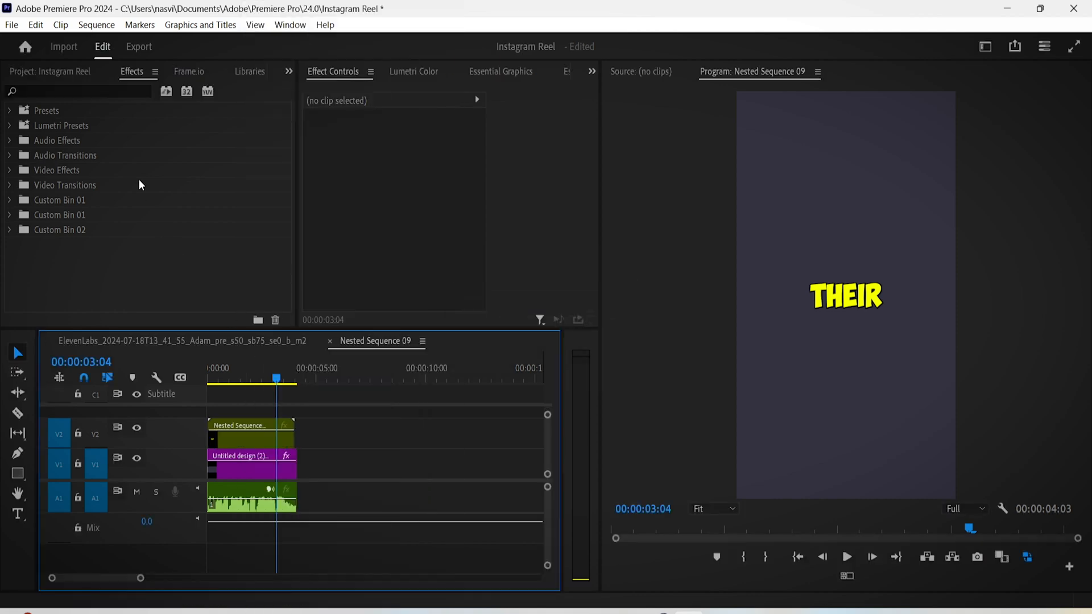
{"action": "type", "text": "floa"}
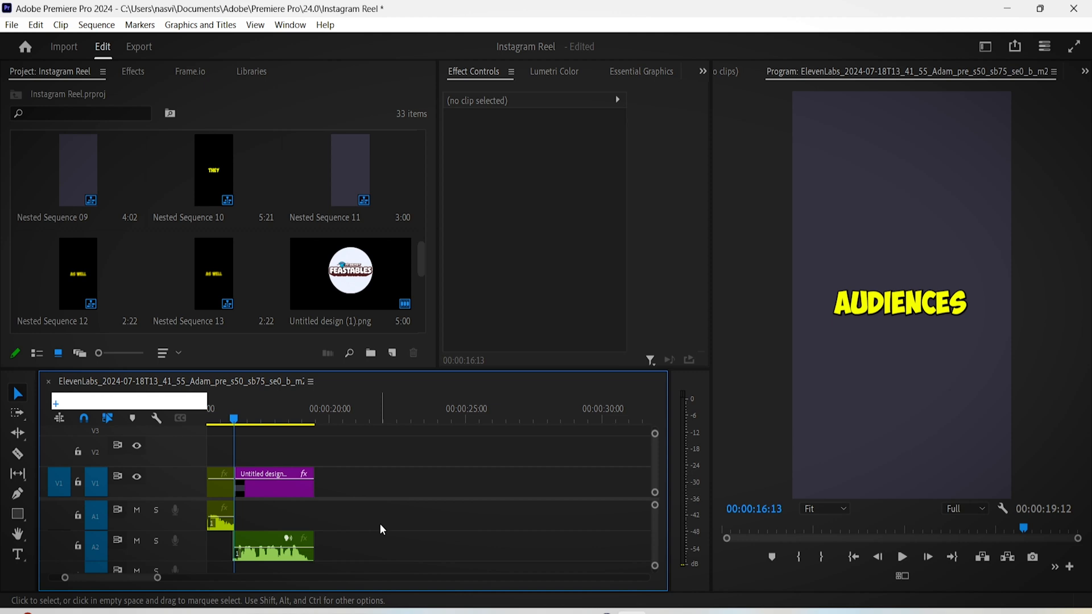
- Preview the reel and open Nested Sequence 17 with the Feastables logo above the subtitles
{"action": "left_click", "coordinate": [901, 556]}
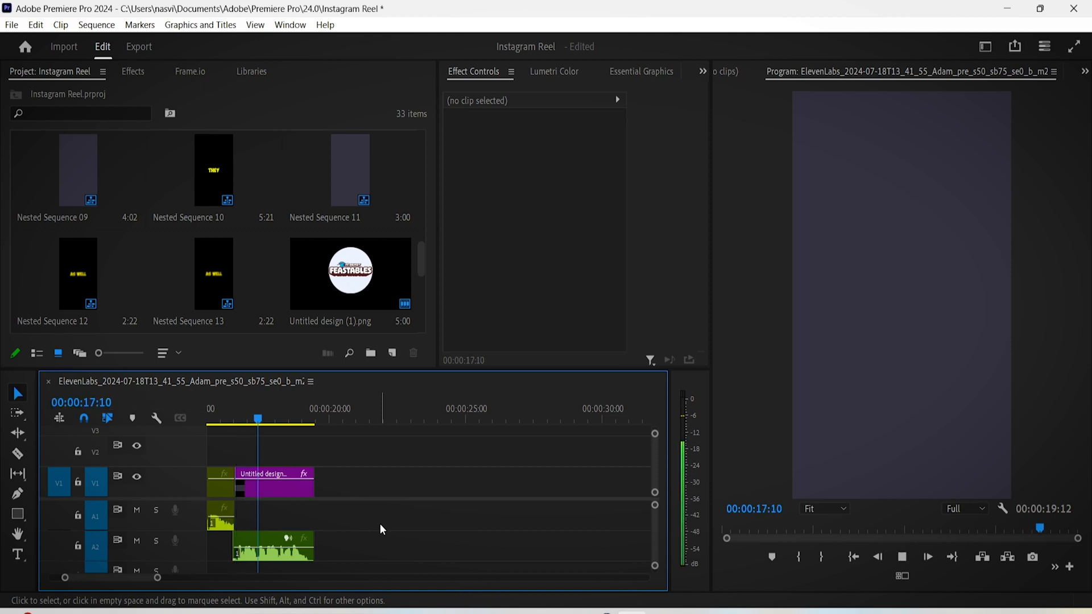
{"action": "left_click", "coordinate": [275, 488]}
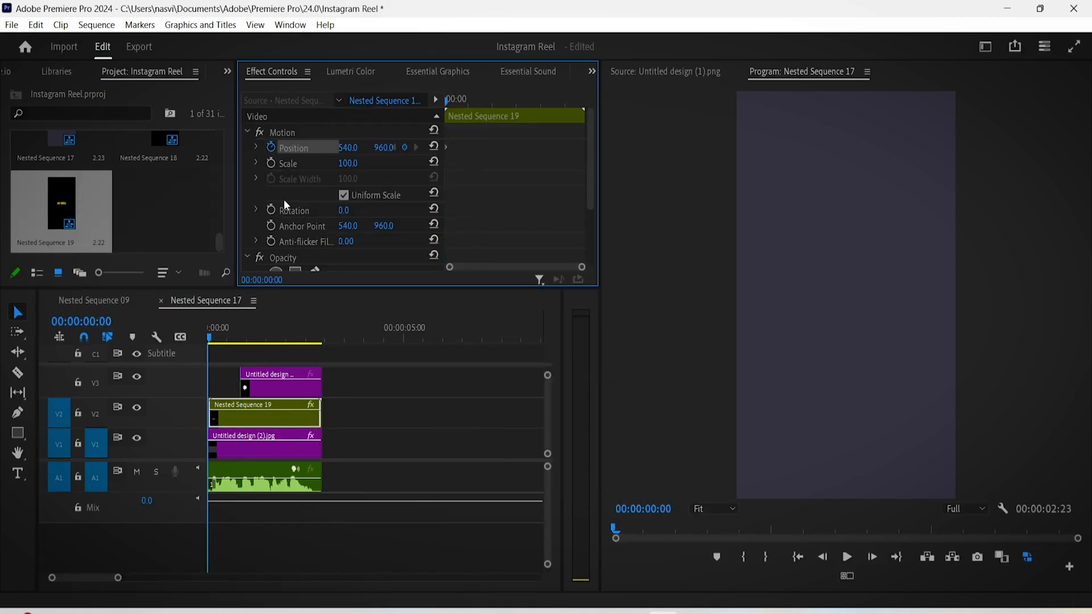
- Keyframe the subtitle clip's position downward and animate the Feastables logo scaling from 0 to 100, then nest it
{"action": "left_click", "coordinate": [240, 338]}
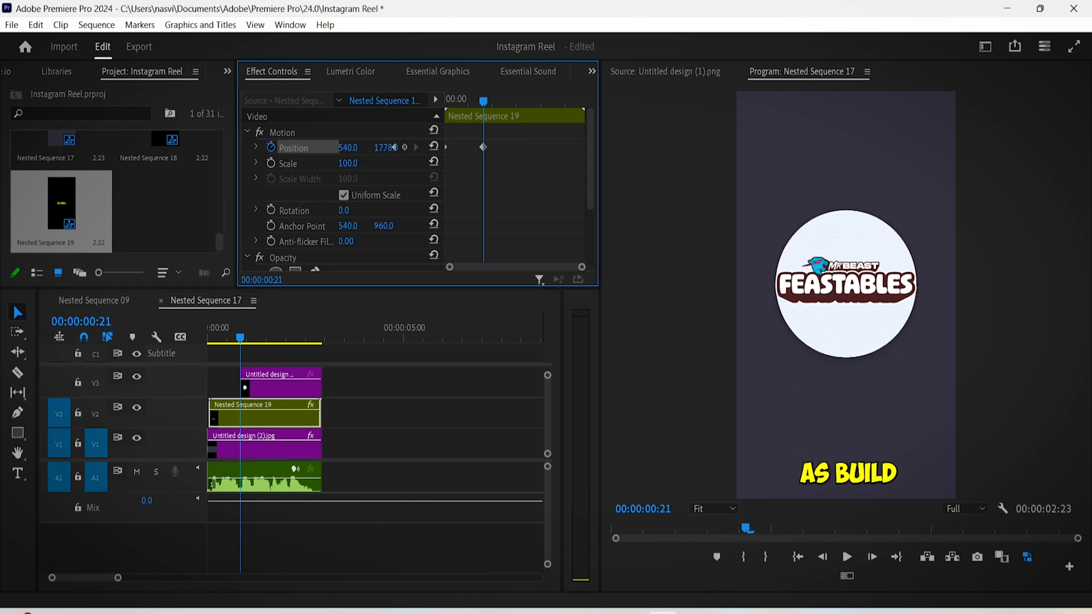
{"action": "right_click", "coordinate": [483, 147]}
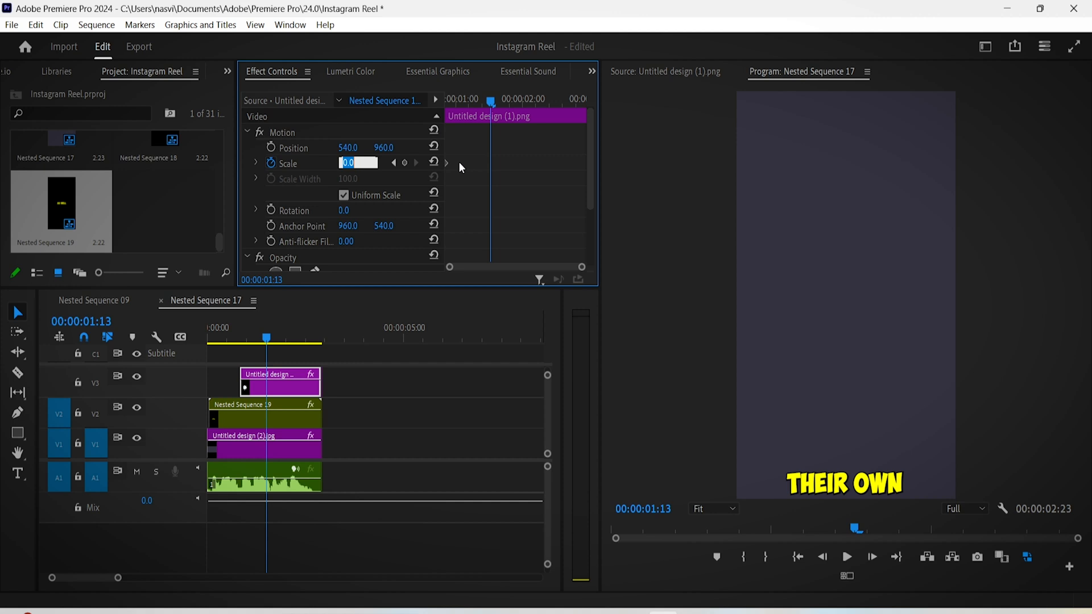
{"action": "type", "text": "100"}
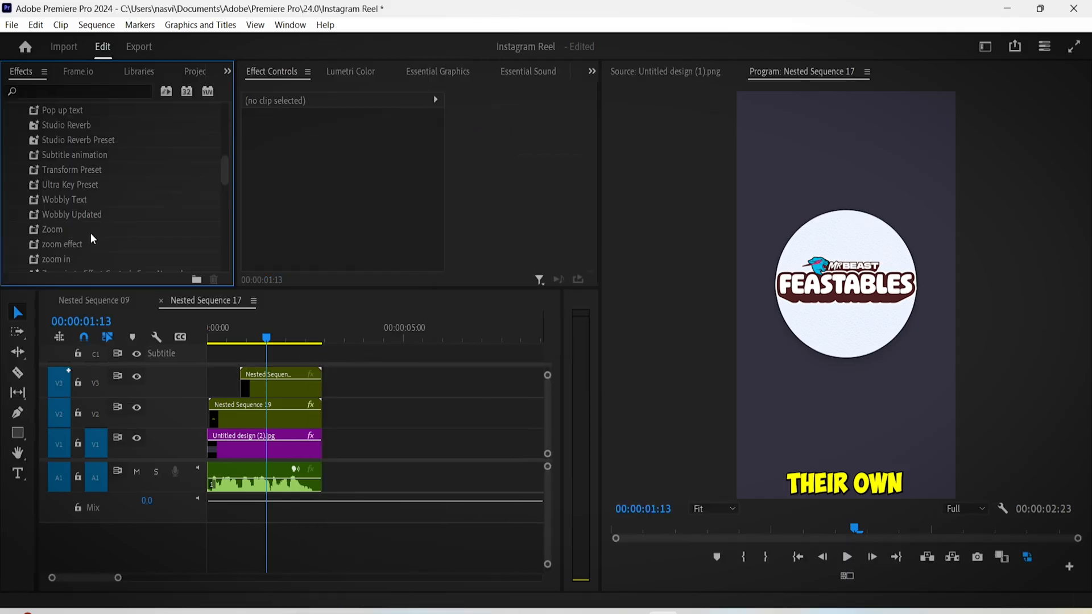
{"action": "left_click", "coordinate": [279, 381]}
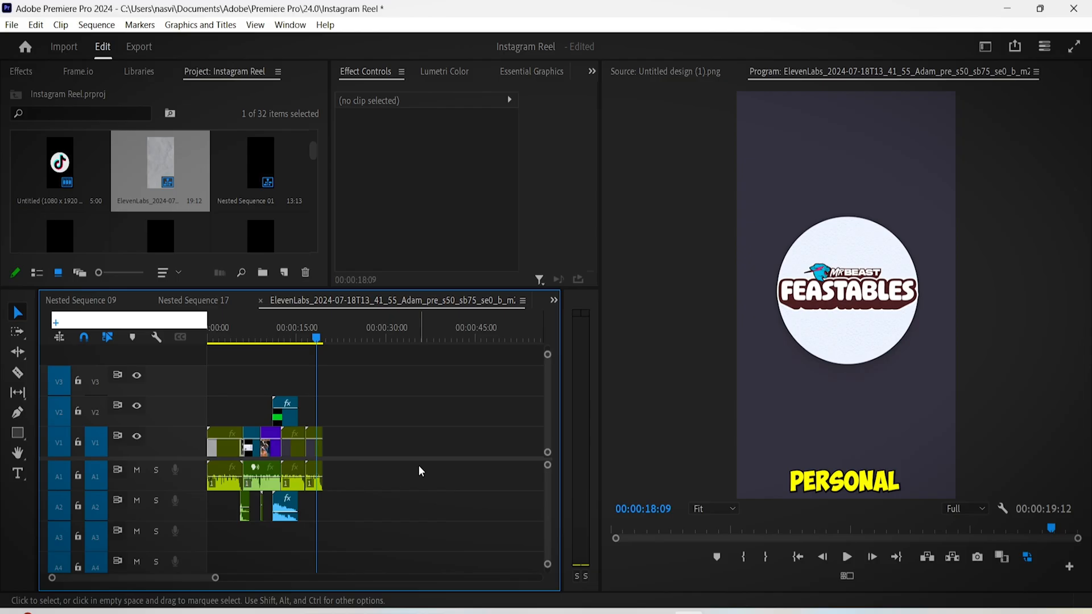
- Add an adjustment layer over the reel with a Lumetri Color vignette of about -0.6 darkening the edges
{"action": "left_click", "coordinate": [284, 272]}
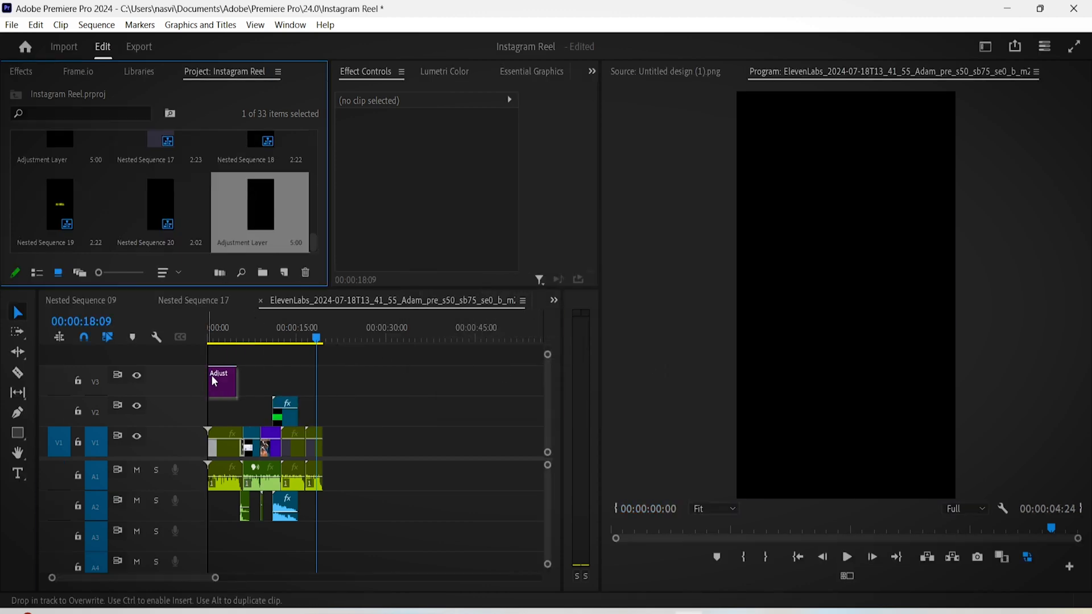
{"action": "left_click", "coordinate": [985, 45]}
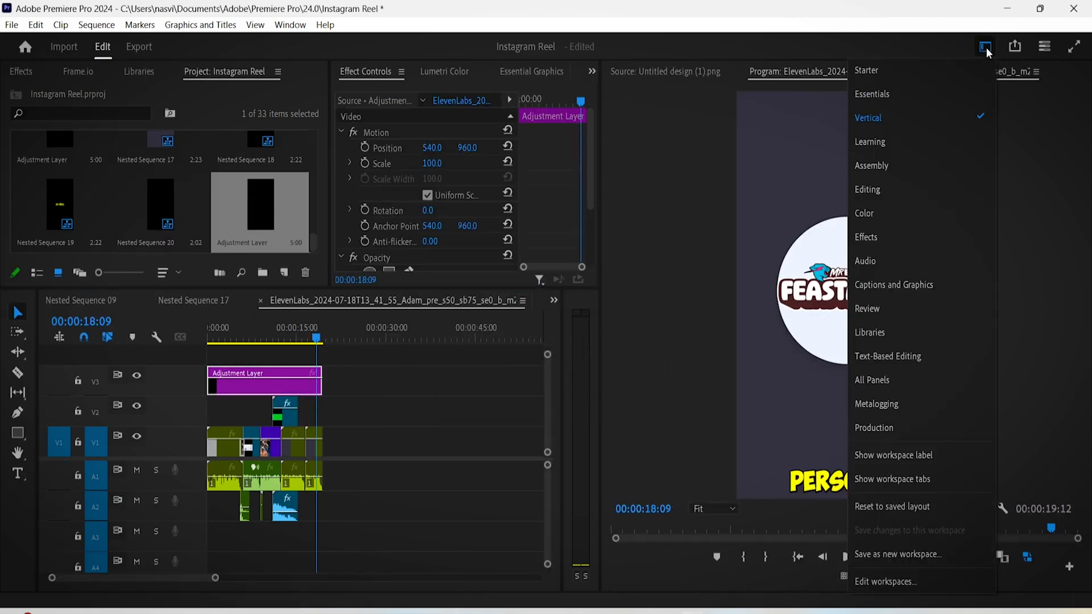
{"action": "left_click", "coordinate": [864, 214]}
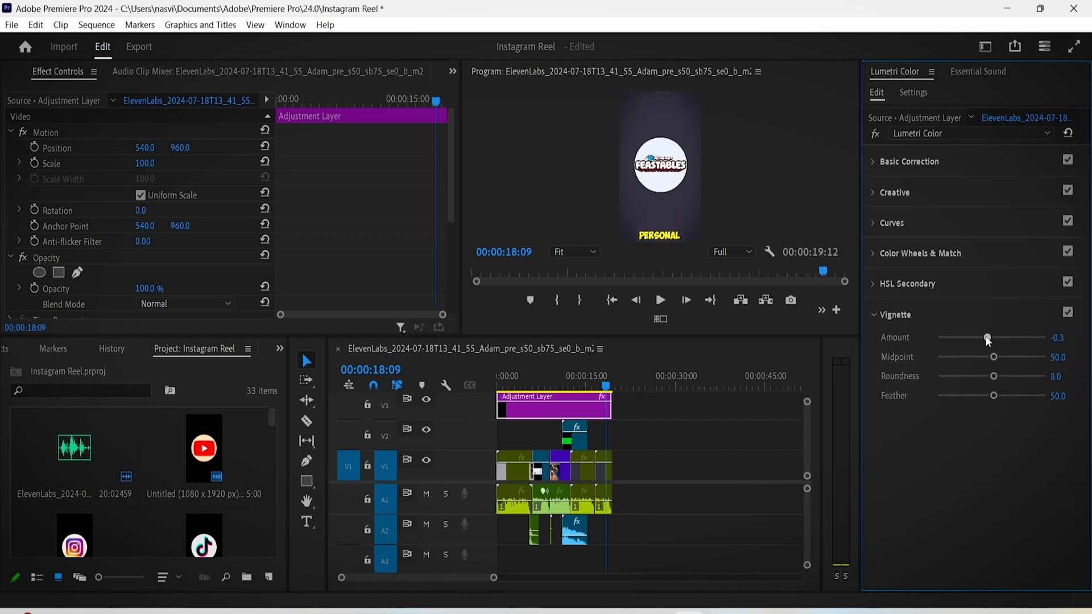
{"action": "left_click_drag", "start_coordinate": [988, 337], "coordinate": [978, 338]}
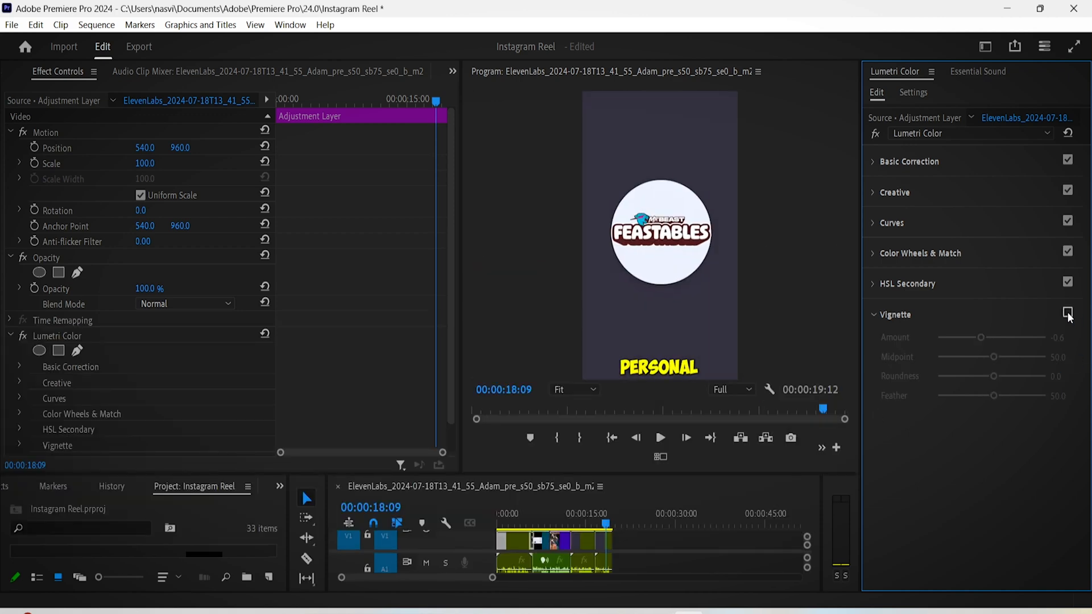
{"action": "left_click", "coordinate": [1068, 313]}
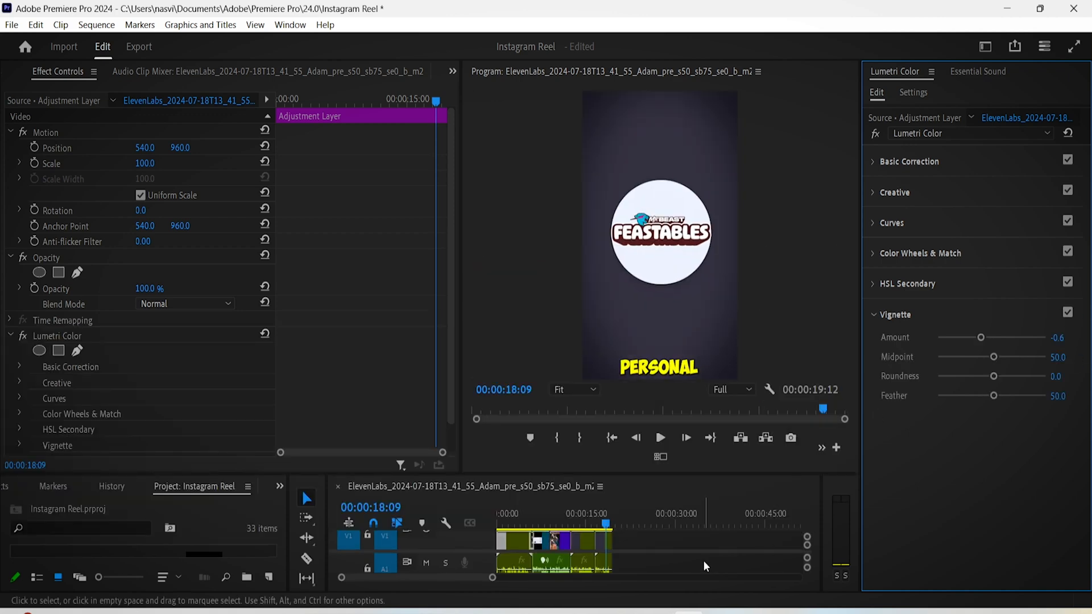